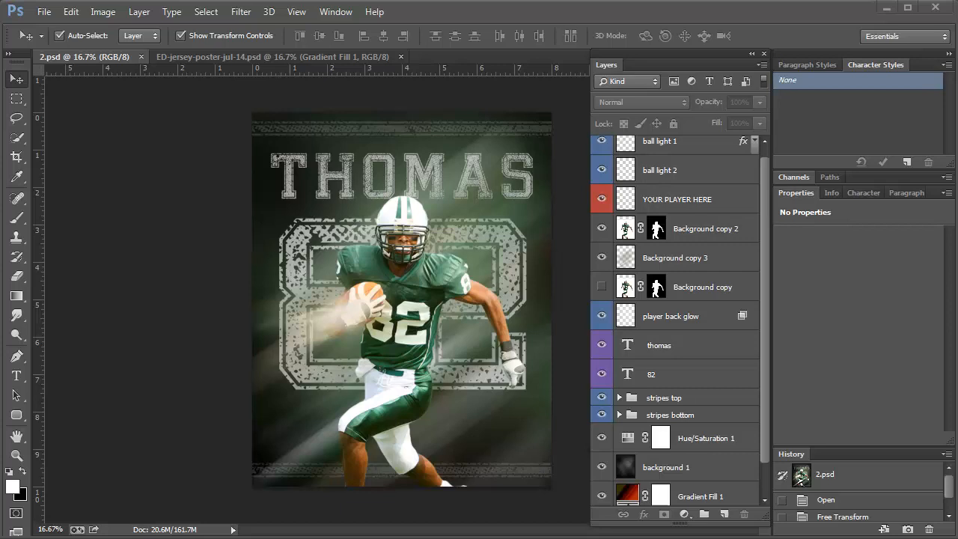
pyautogui.moveTo(126, 67)
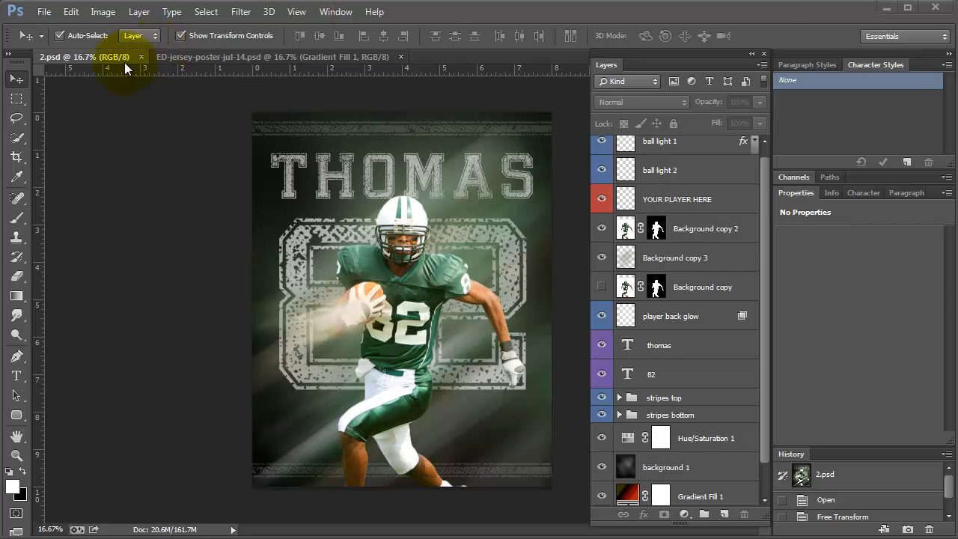
# Open the player cutout file 2.psd alongside the ALLEN 29 poster template
pyautogui.click(269, 56)
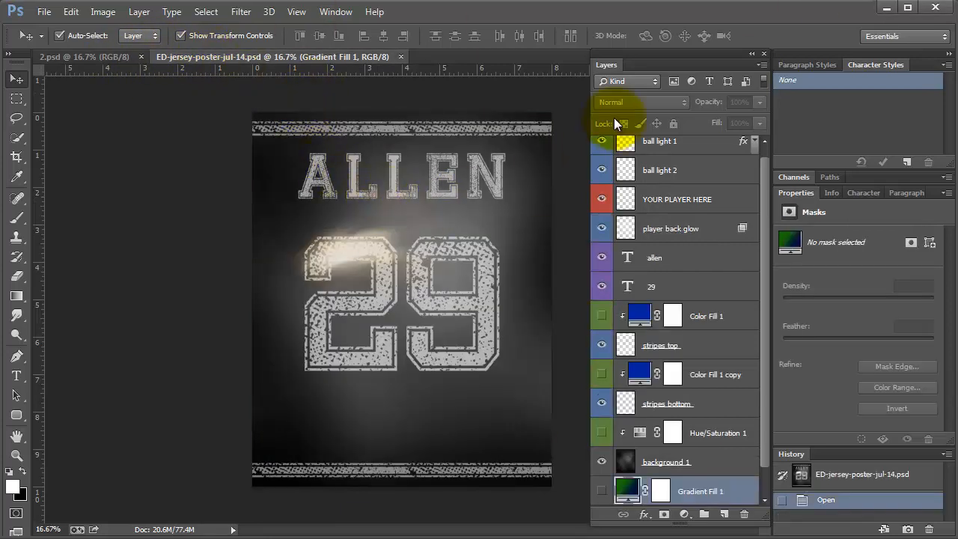
pyautogui.click(44, 12)
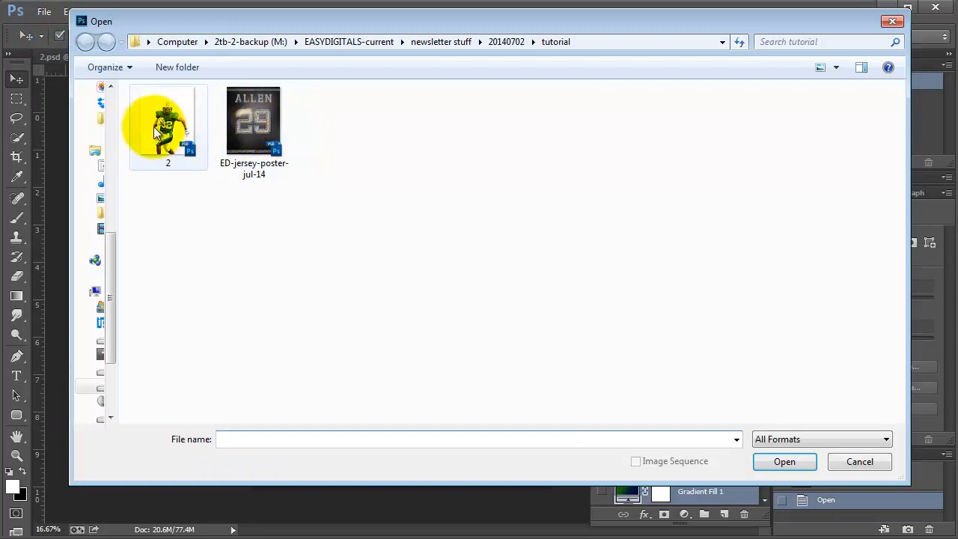
pyautogui.doubleClick(255, 120)
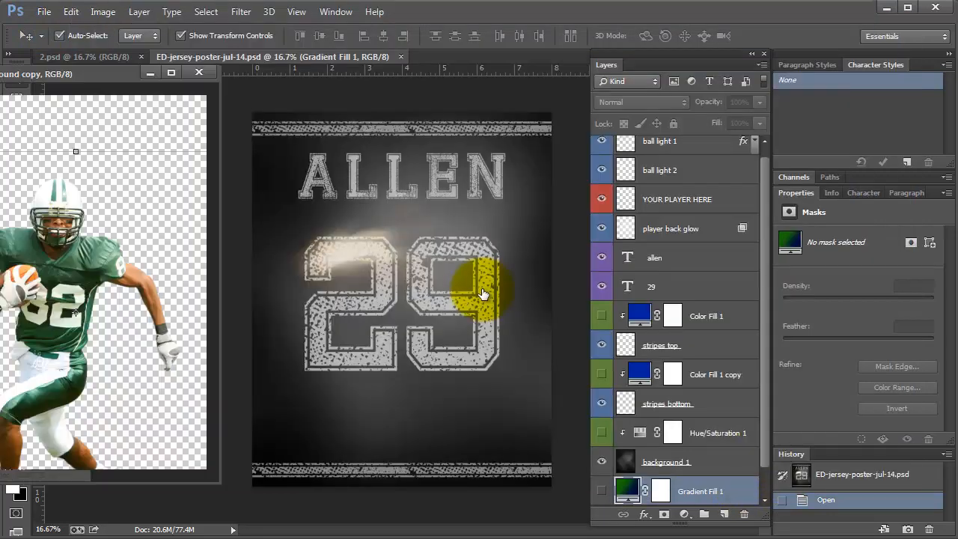
pyautogui.click(75, 56)
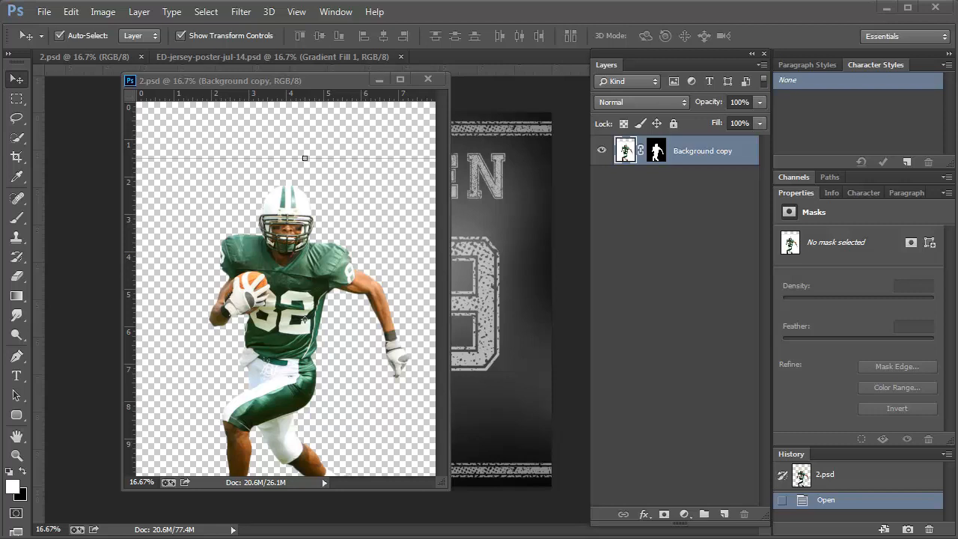
# Commit the resized THOMAS name and bring up the Window panel list
pyautogui.click(269, 57)
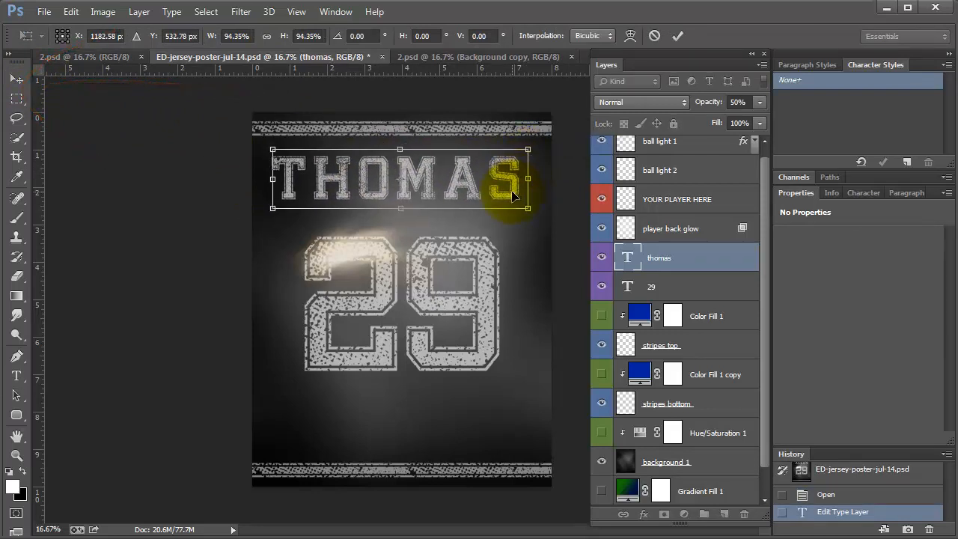
pyautogui.click(677, 36)
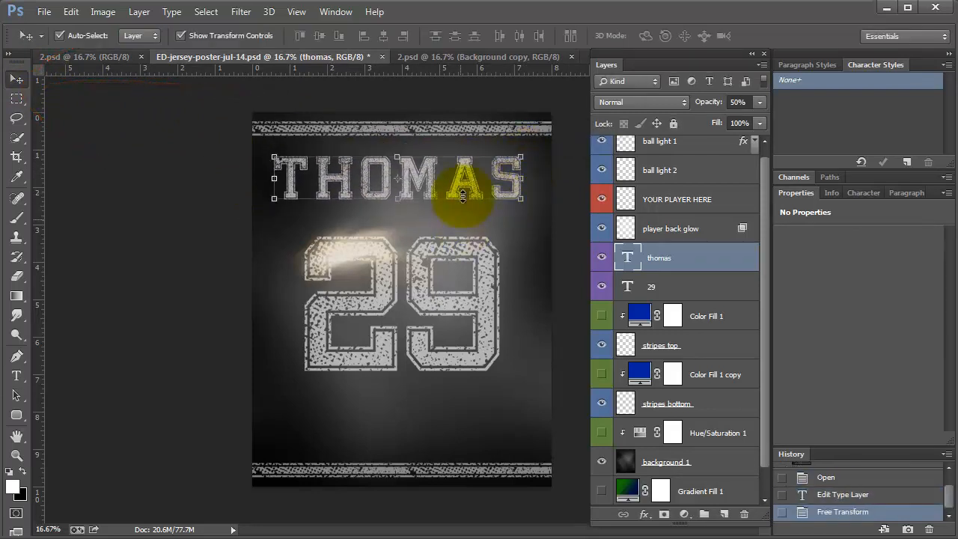
pyautogui.click(336, 12)
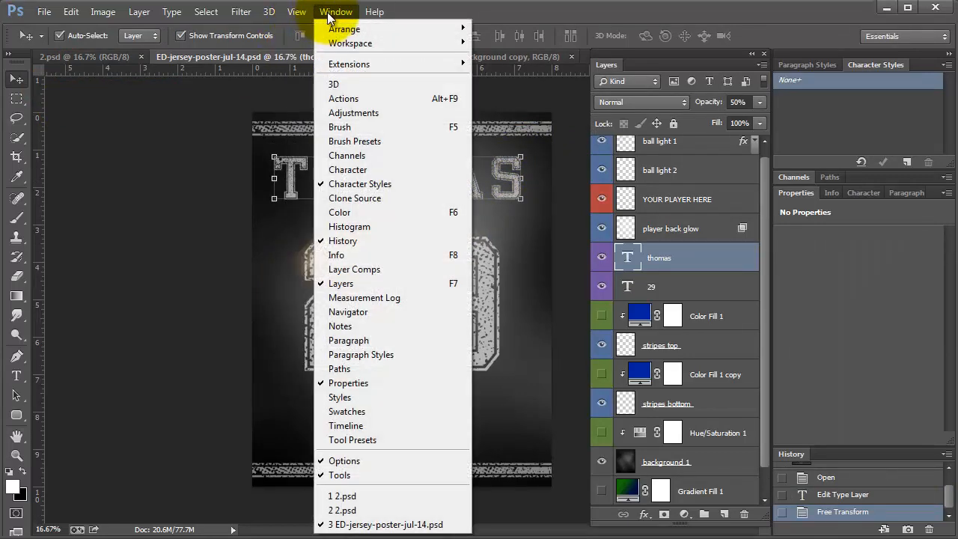
# Widen the tracking of THOMAS in the Character panel to spread it across the top
pyautogui.click(348, 169)
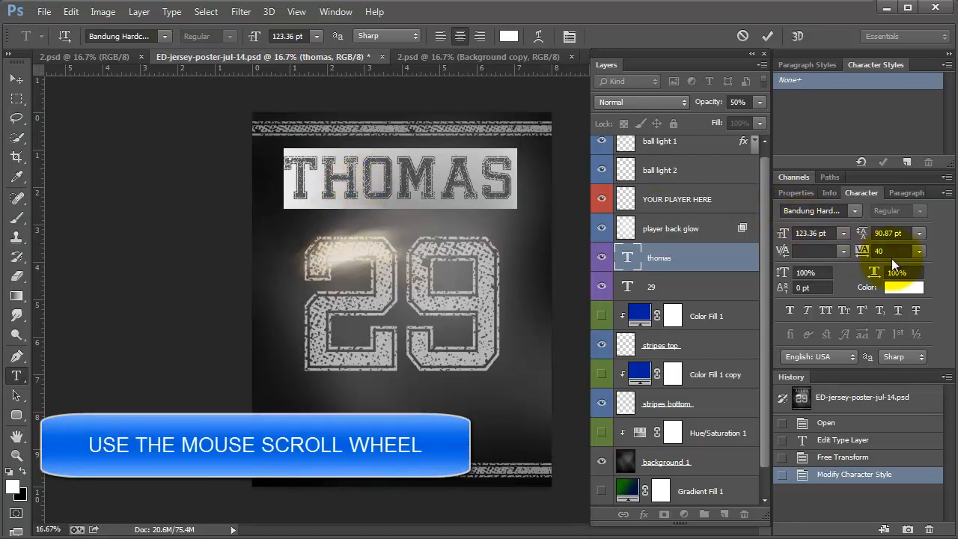
pyautogui.tripleClick(891, 252)
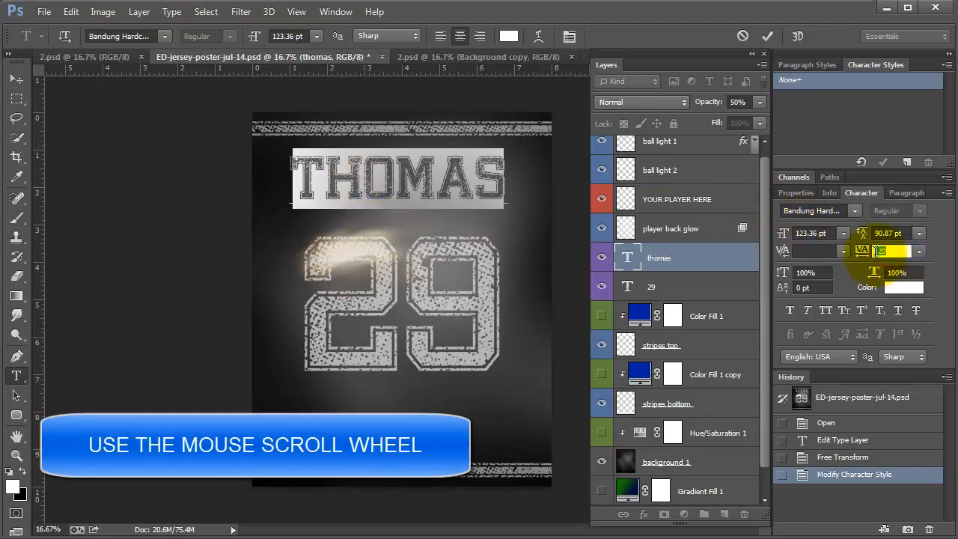
pyautogui.scroll(3)
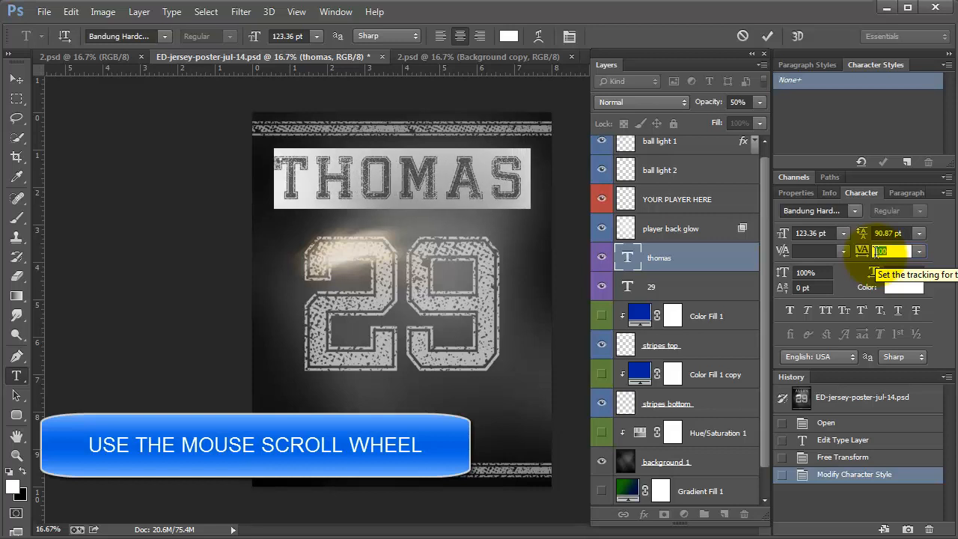
pyautogui.scroll(-3)
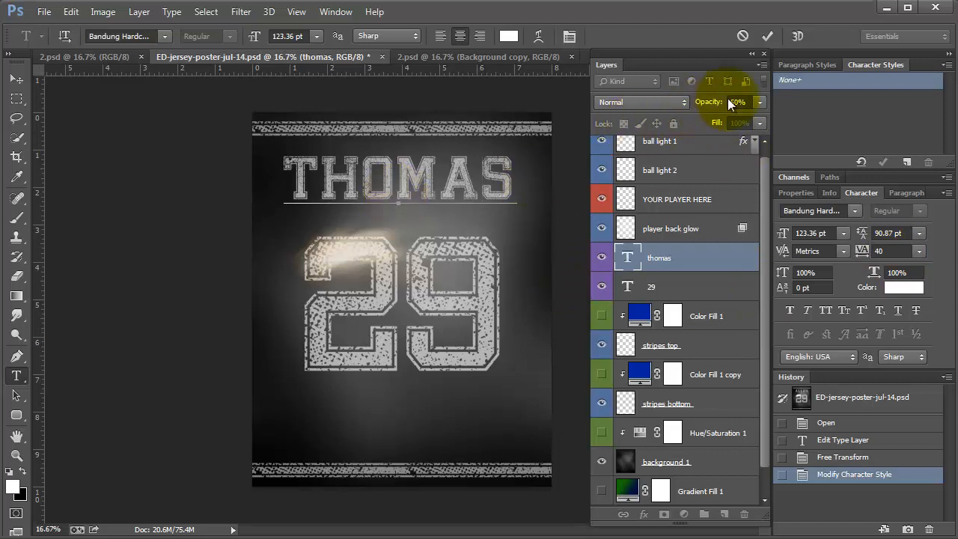
# Set the THOMAS layer opacity to 81 and start browsing typefaces
pyautogui.click(737, 102)
pyautogui.write('85')
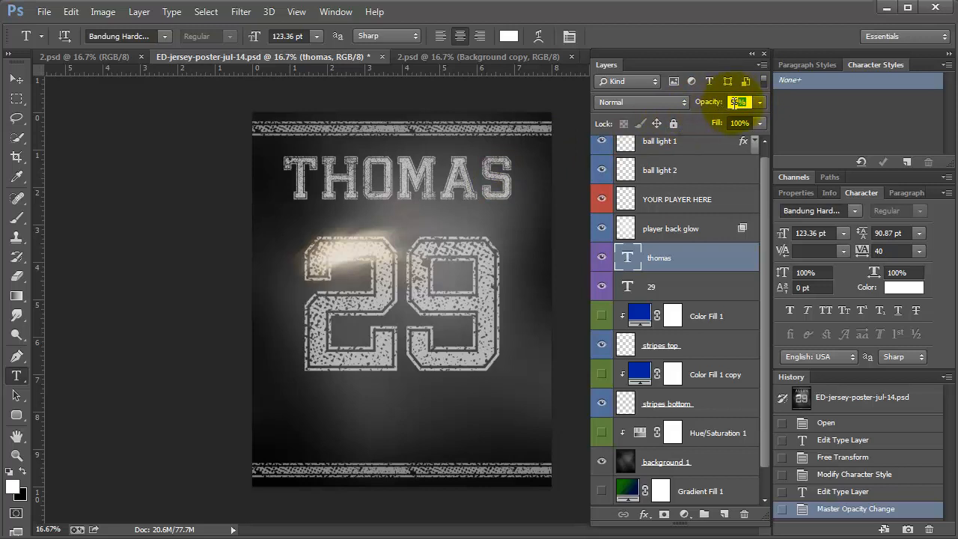
pyautogui.moveTo(740, 102)
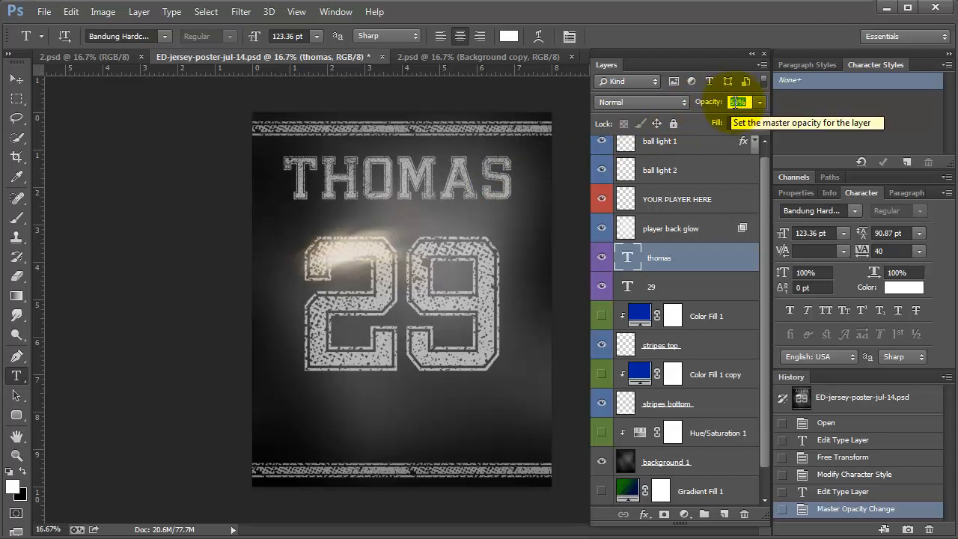
pyautogui.write('81')
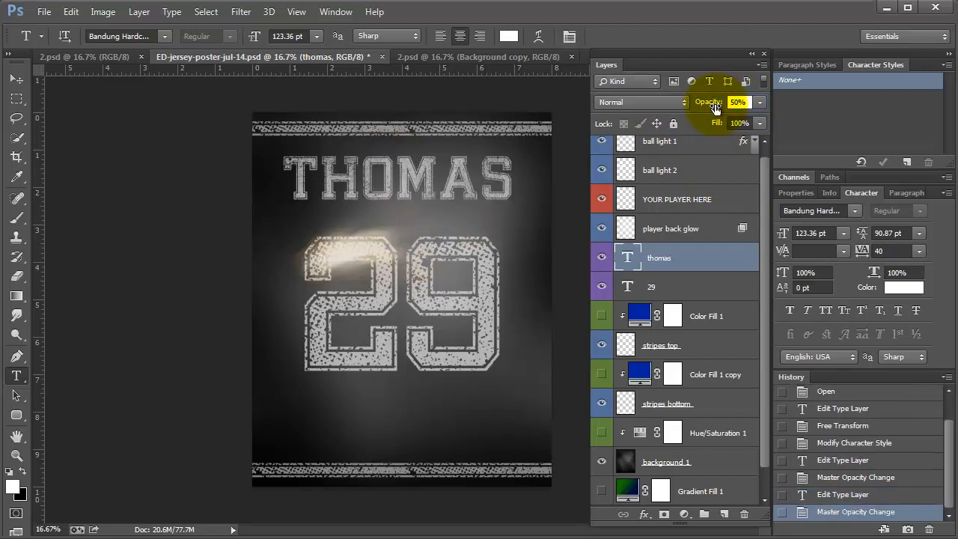
pyautogui.click(446, 189)
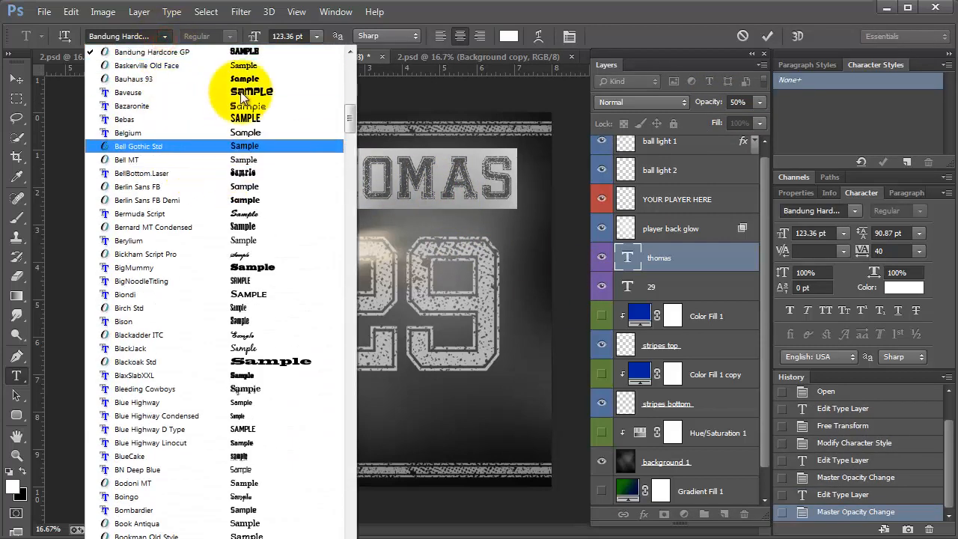
pyautogui.scroll(3)
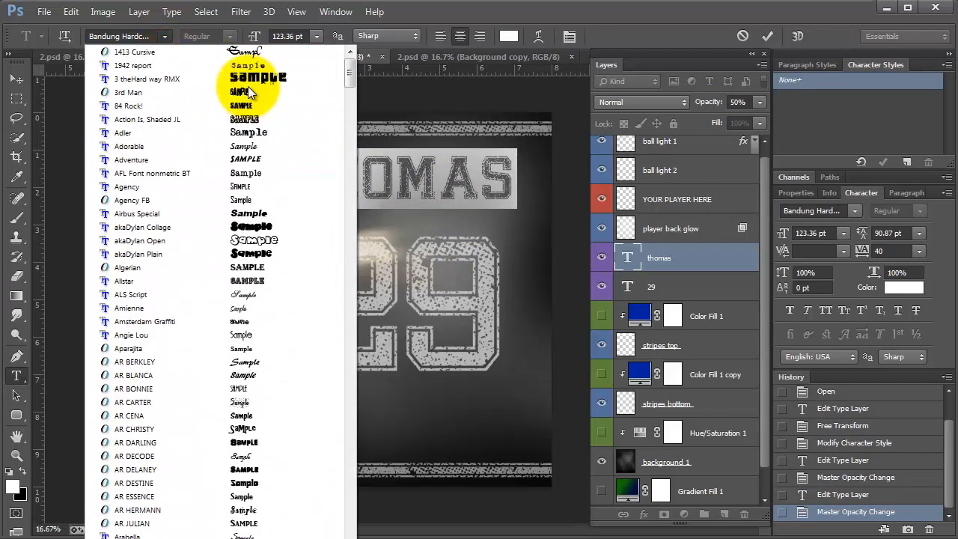
pyautogui.click(135, 51)
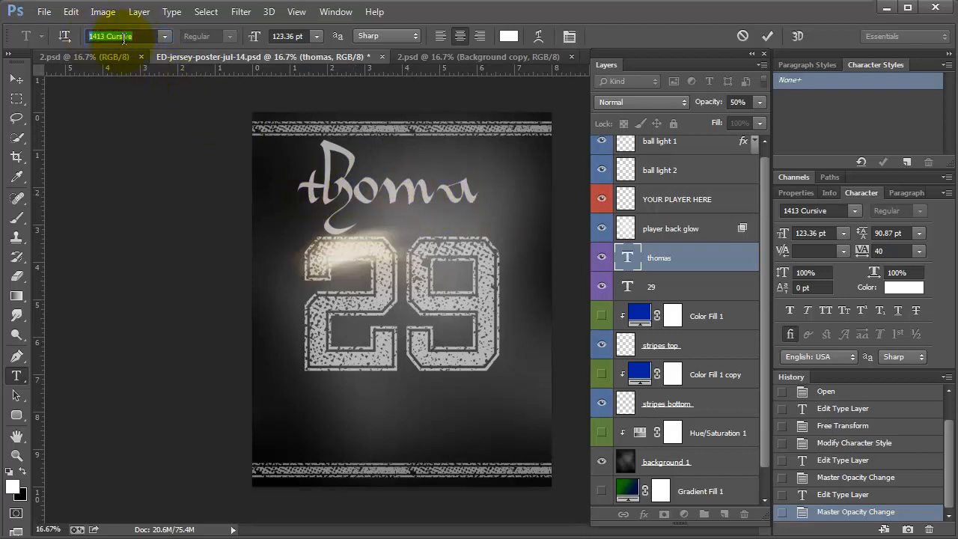
pyautogui.write('1942 report')
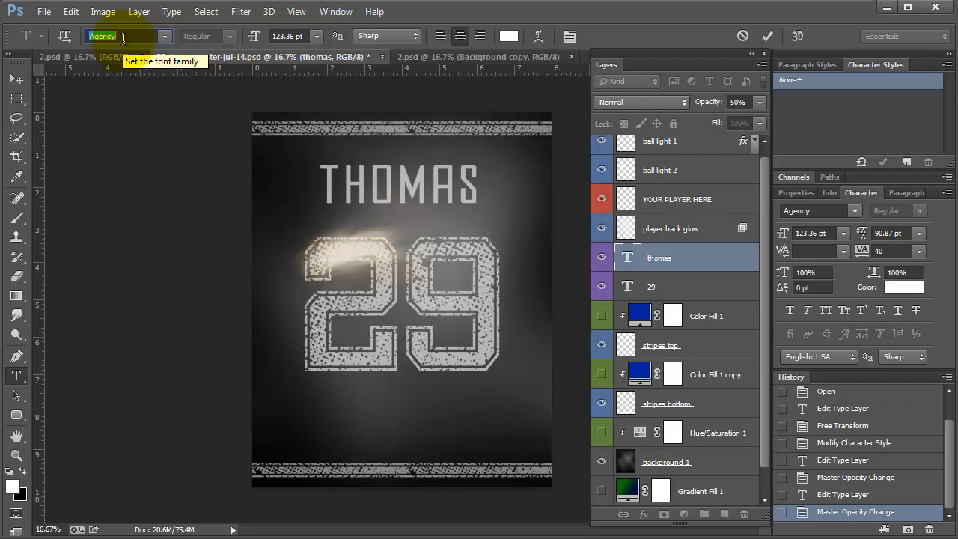
pyautogui.write('Allstar')
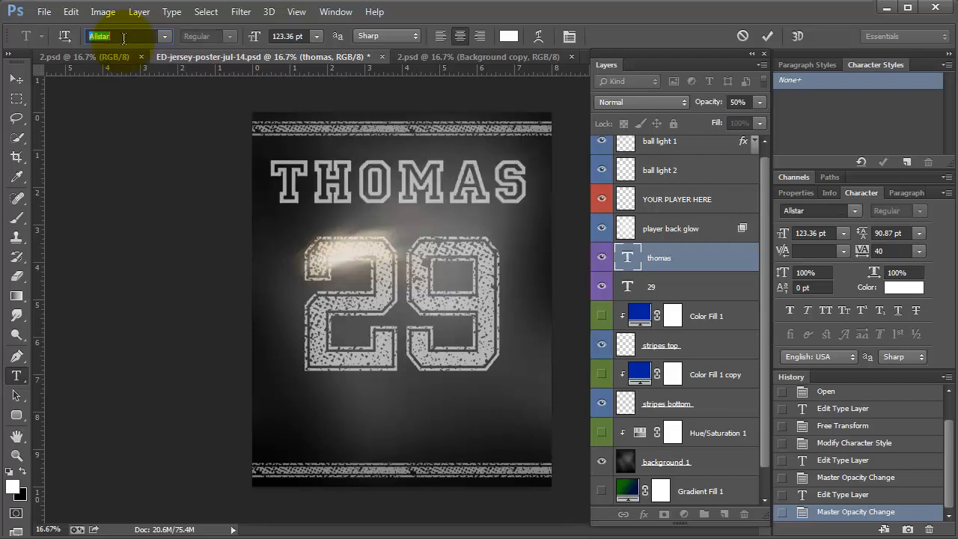
pyautogui.write('AR BONNIE')
pyautogui.click(401, 302)
pyautogui.write('82')
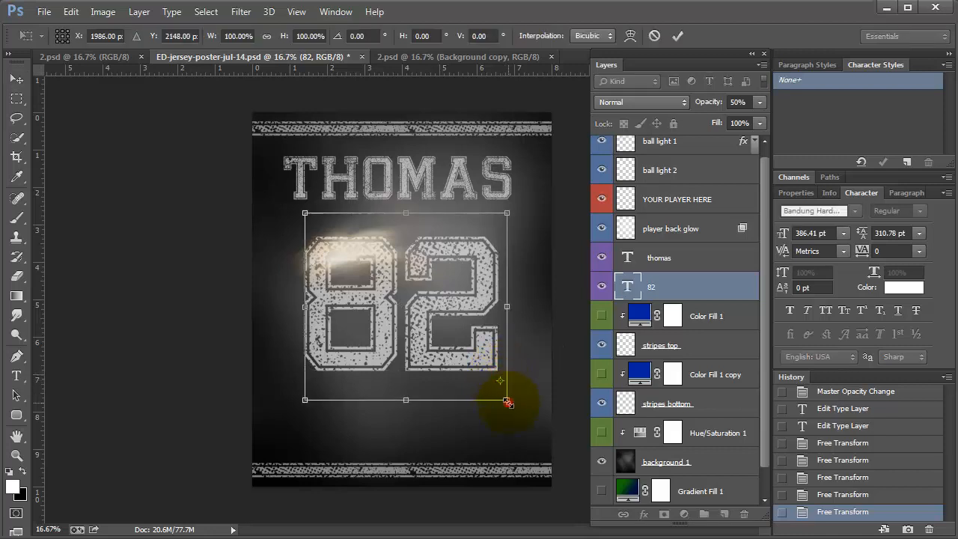
# Drag a corner handle to enlarge the 82 to fill the poster's middle
pyautogui.moveTo(507, 401); pyautogui.dragTo(533, 425)
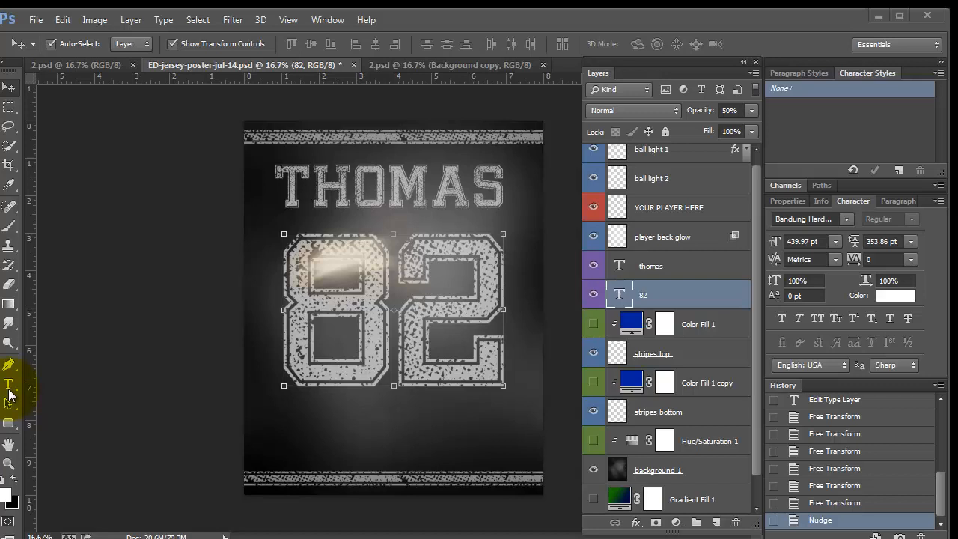
# Recolour the 82 numerals via the Character panel colour swatch, ending on white
pyautogui.click(9, 383)
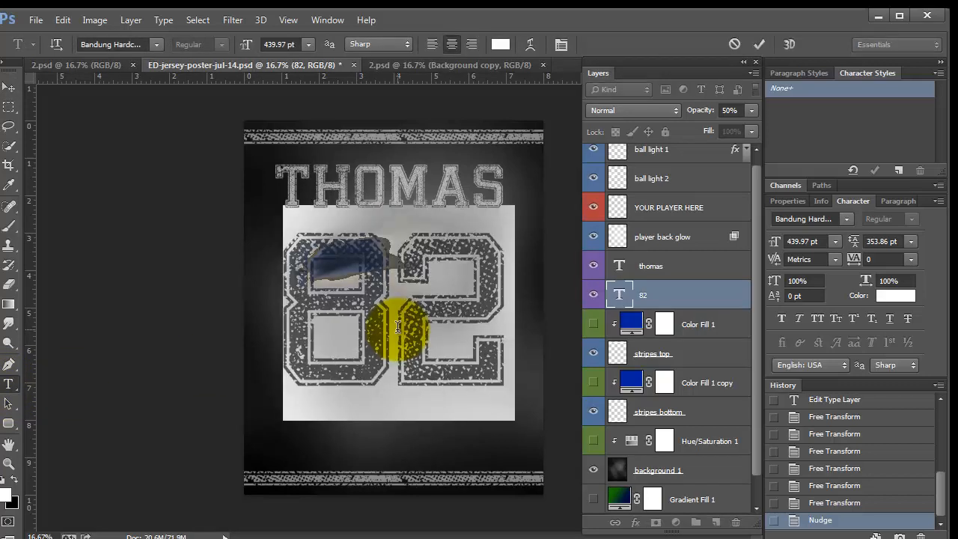
pyautogui.click(452, 45)
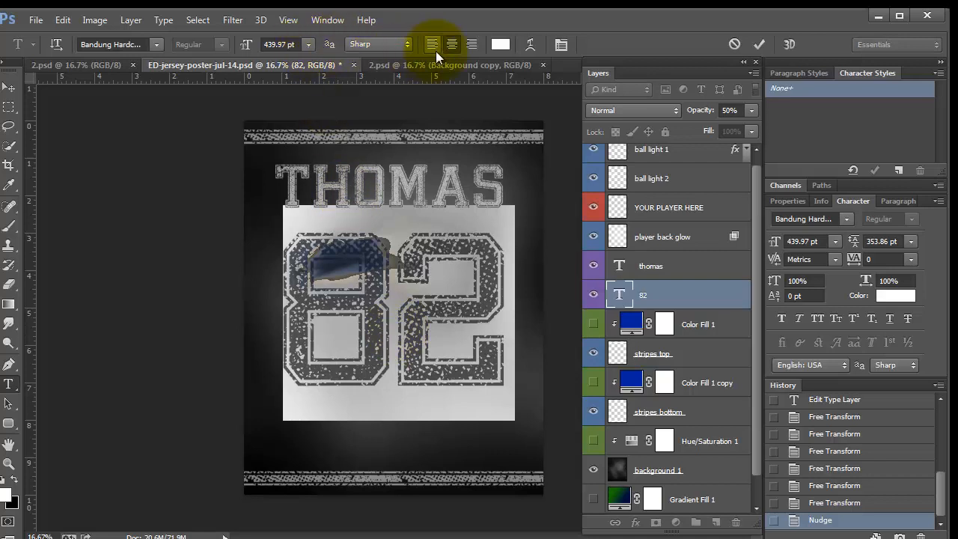
pyautogui.click(502, 44)
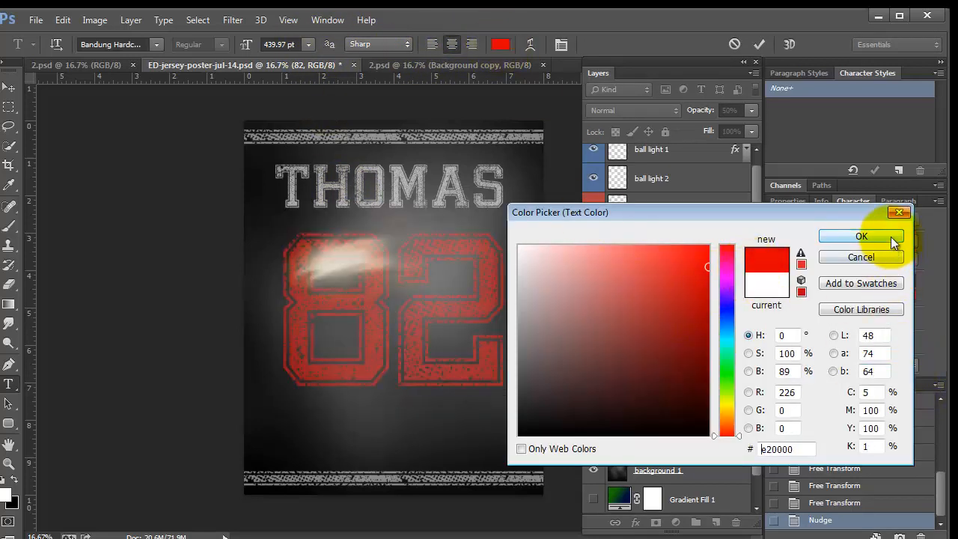
pyautogui.click(861, 237)
pyautogui.write('100')
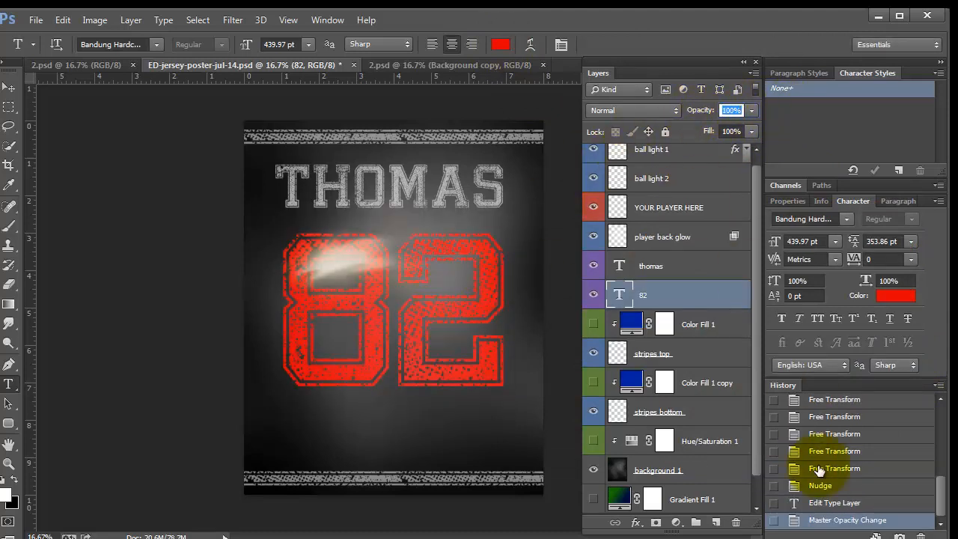
pyautogui.click(820, 485)
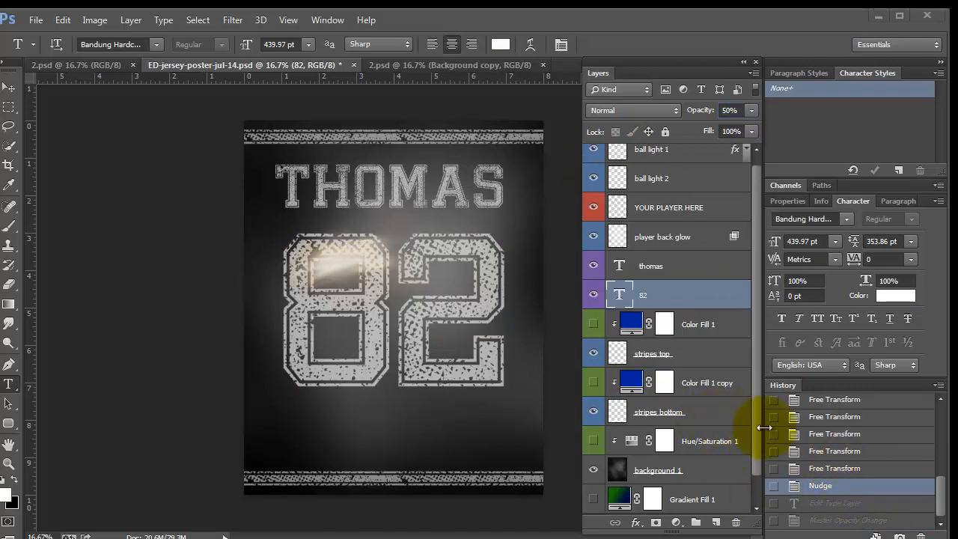
pyautogui.moveTo(756, 471)
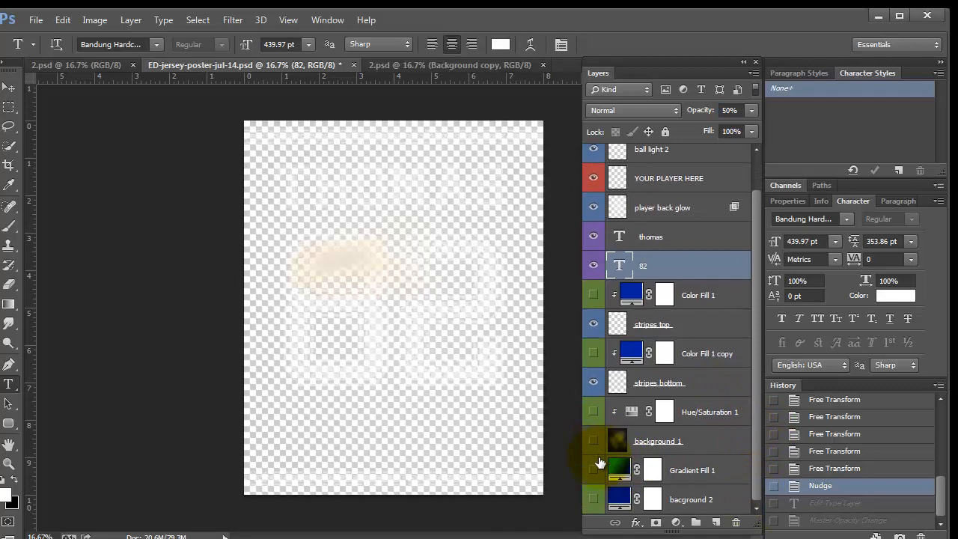
# Show Gradient Fill 1 and edit its stops to a teal-to-black gradient
pyautogui.click(593, 470)
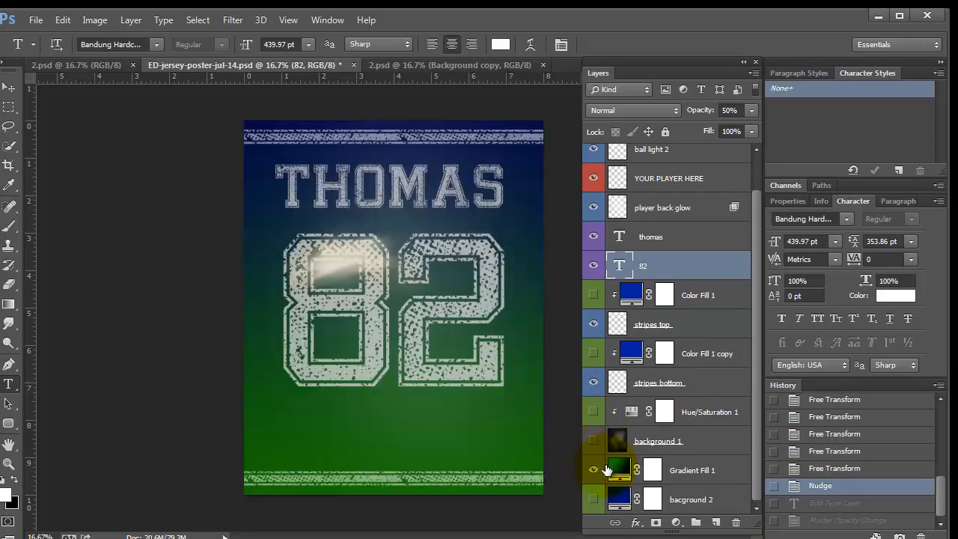
pyautogui.click(692, 470)
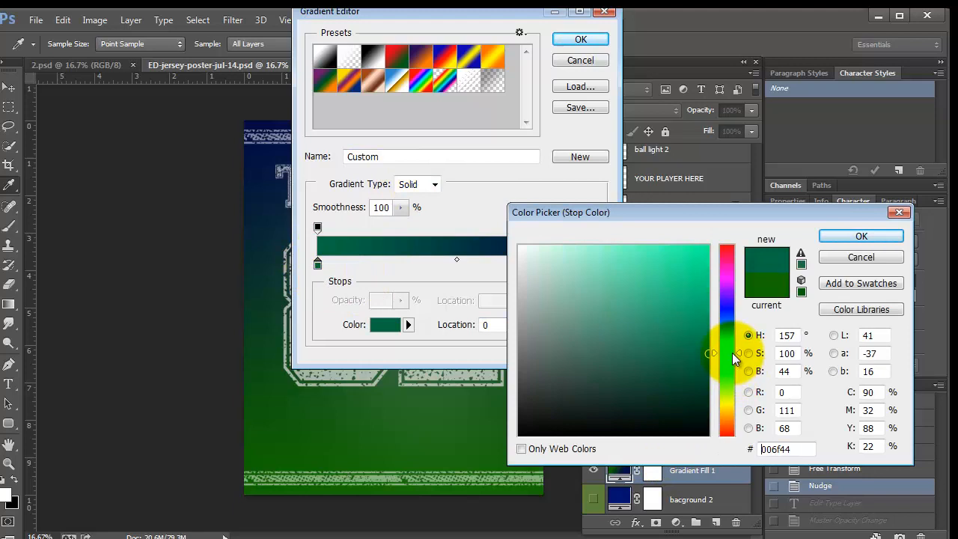
pyautogui.click(861, 236)
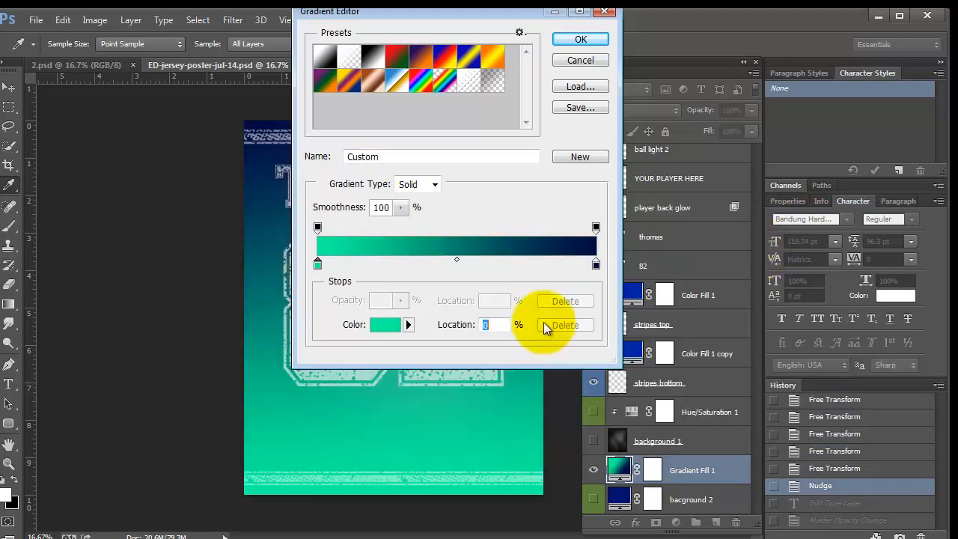
pyautogui.click(385, 323)
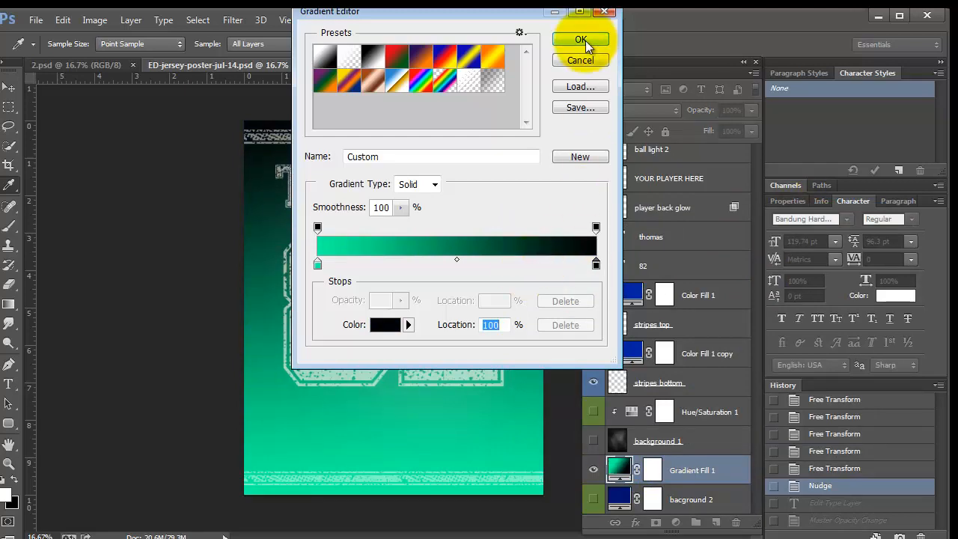
pyautogui.click(581, 38)
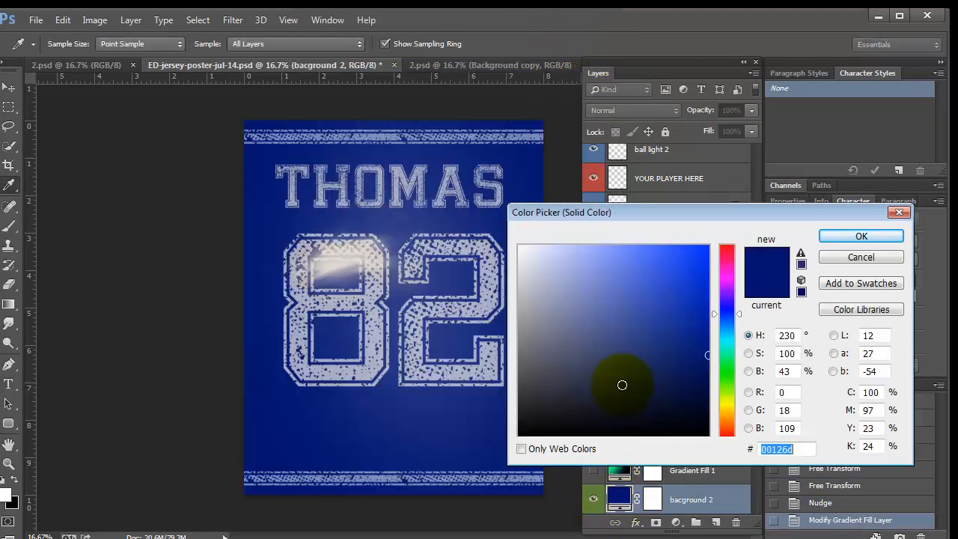
# Set the bacground 2 solid fill to magenta and re-enable Hue/Saturation 1
pyautogui.click(550, 342)
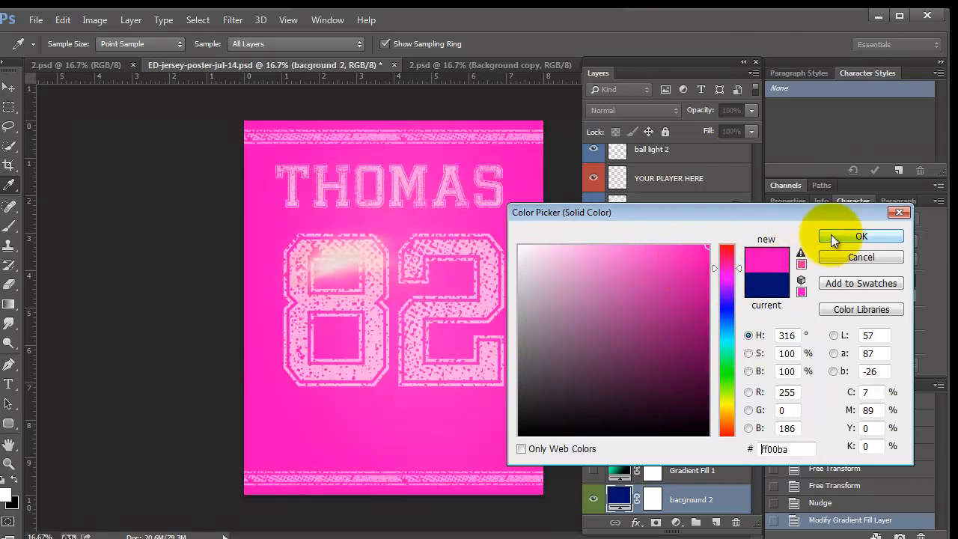
pyautogui.click(861, 236)
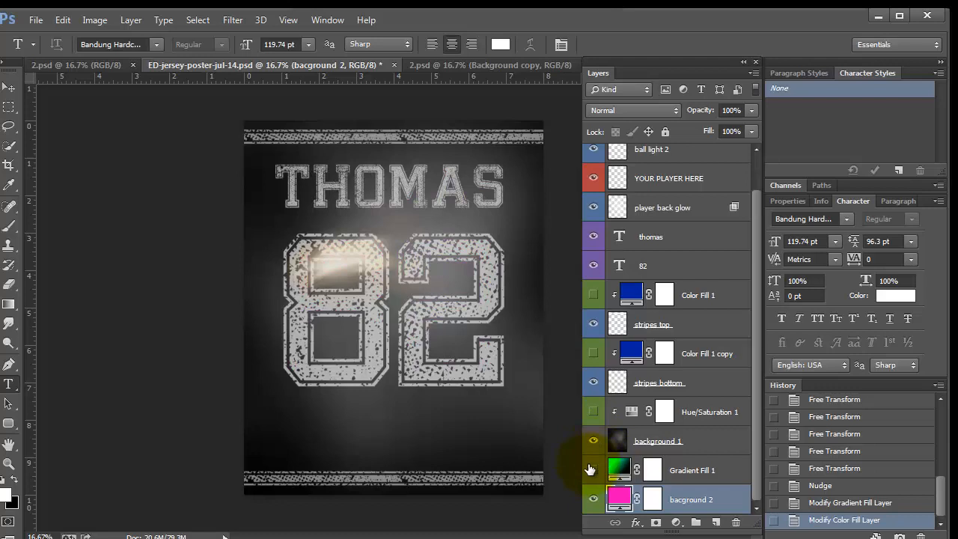
pyautogui.click(593, 412)
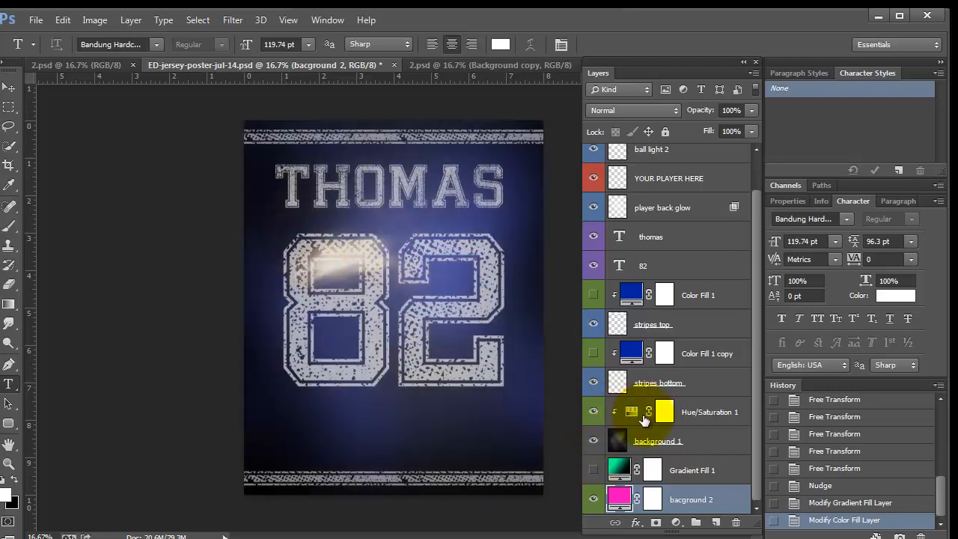
# Set Hue/Saturation 1 to about Hue 116 and Saturation 49 for a green backdrop
pyautogui.click(632, 412)
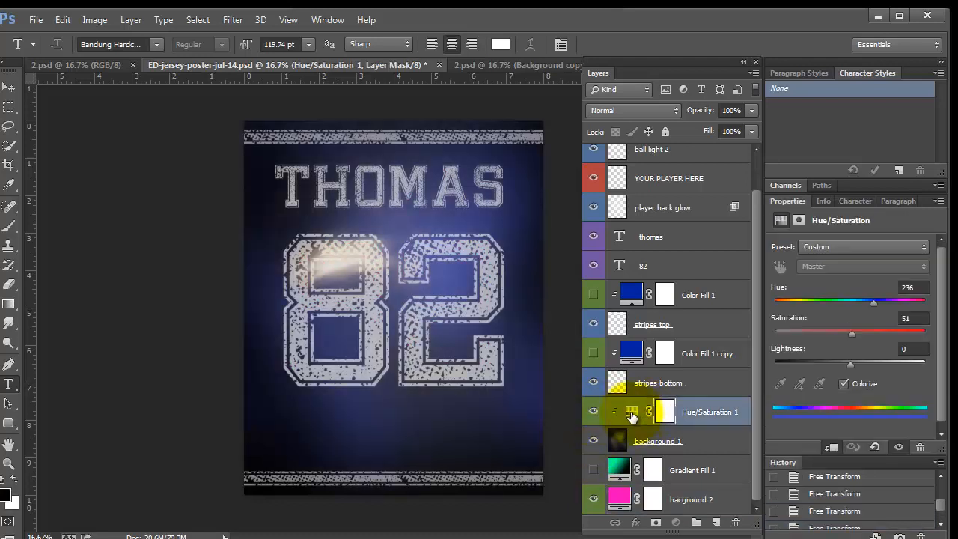
pyautogui.moveTo(874, 300); pyautogui.dragTo(850, 301)
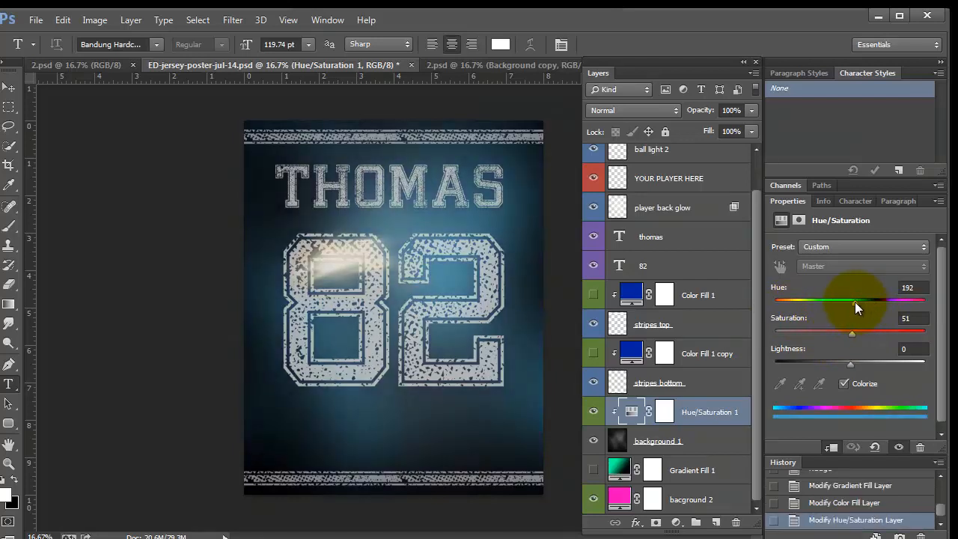
pyautogui.moveTo(856, 306); pyautogui.dragTo(818, 305)
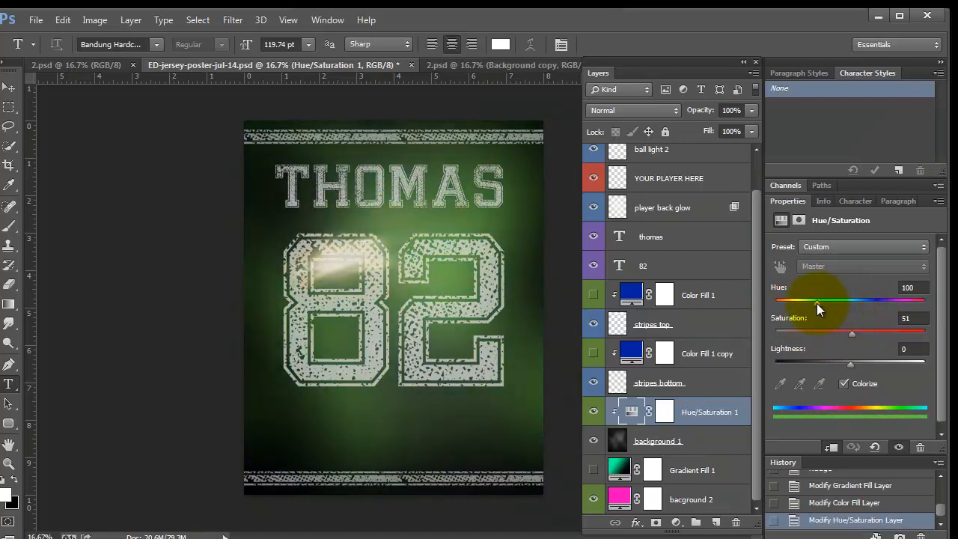
pyautogui.moveTo(816, 300); pyautogui.dragTo(826, 300)
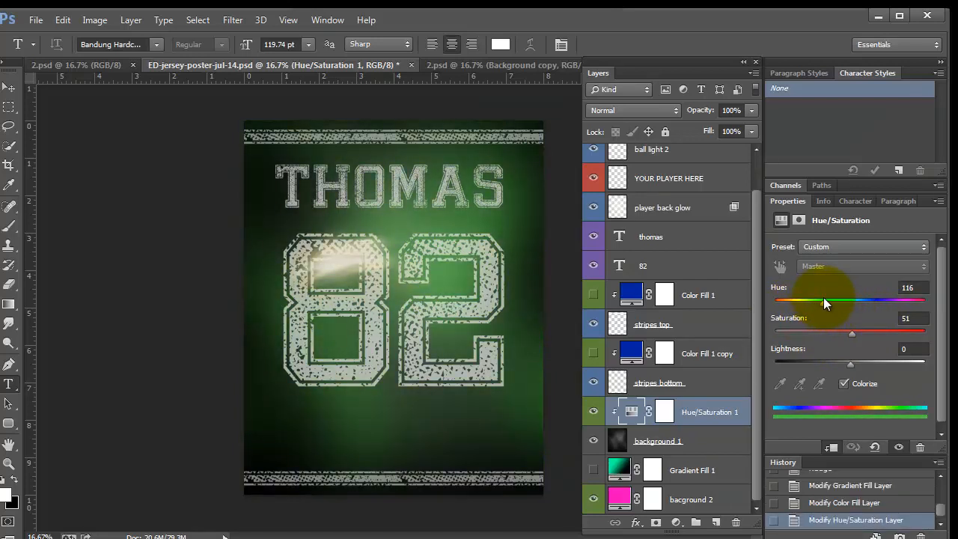
pyautogui.moveTo(850, 333); pyautogui.dragTo(882, 333)
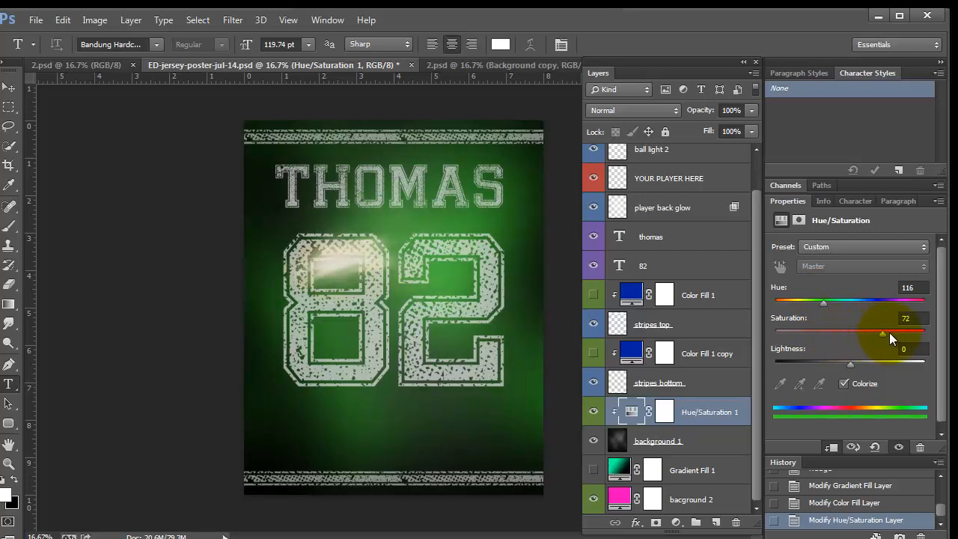
pyautogui.moveTo(880, 335); pyautogui.dragTo(851, 336)
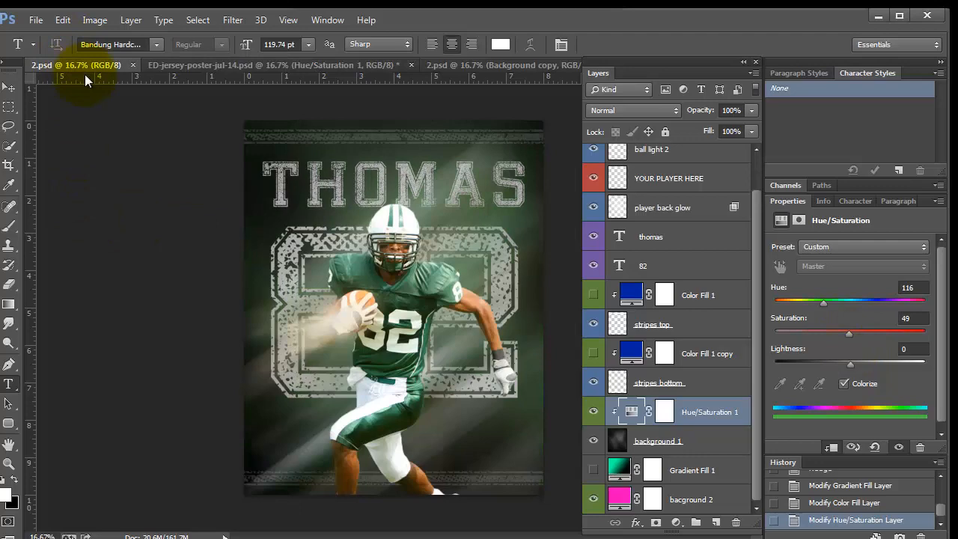
# Drag the Background copy player layer from 2.psd into the poster and ready the Move tool
pyautogui.click(391, 66)
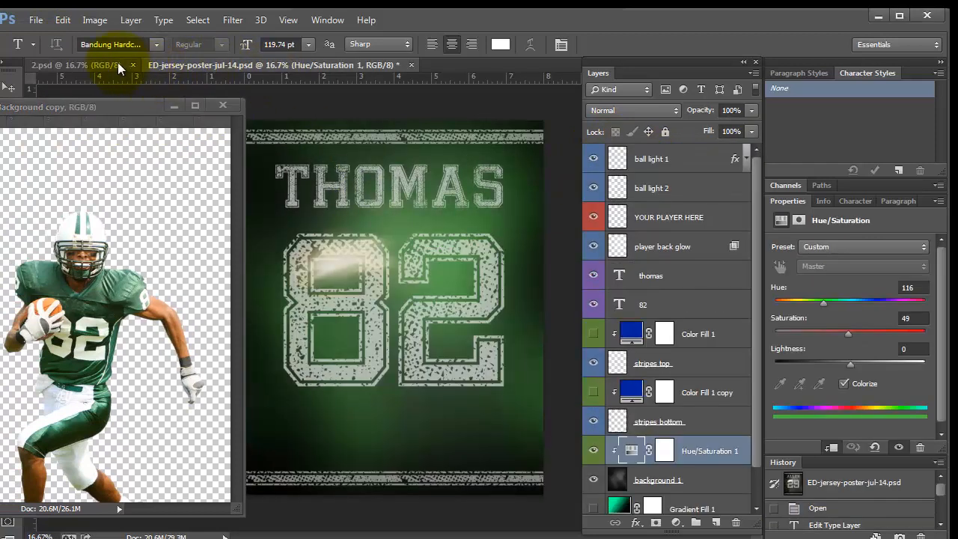
pyautogui.click(667, 217)
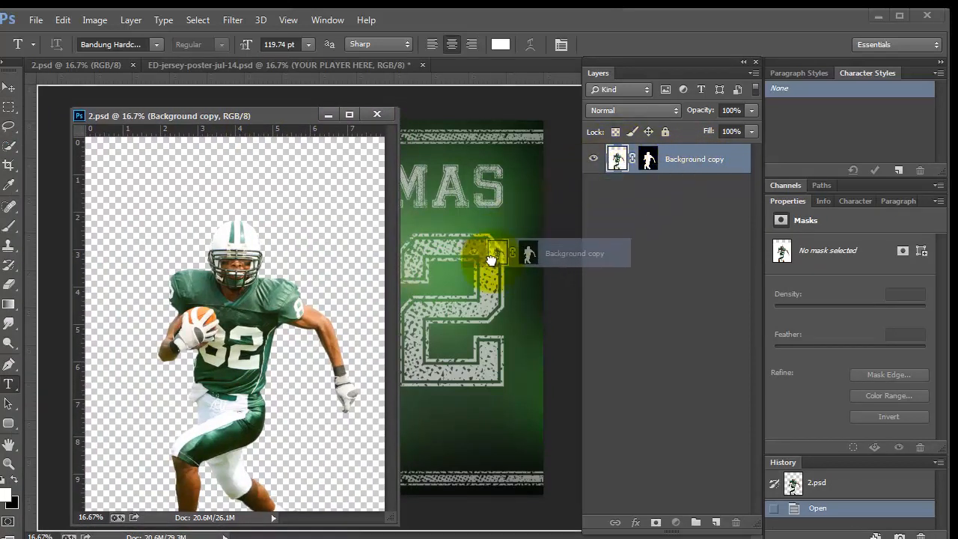
pyautogui.click(277, 66)
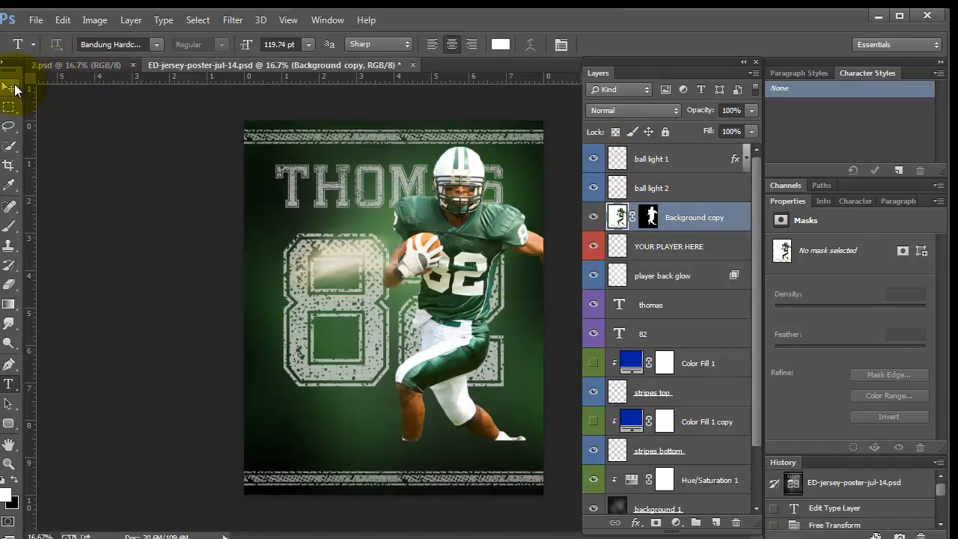
pyautogui.click(9, 87)
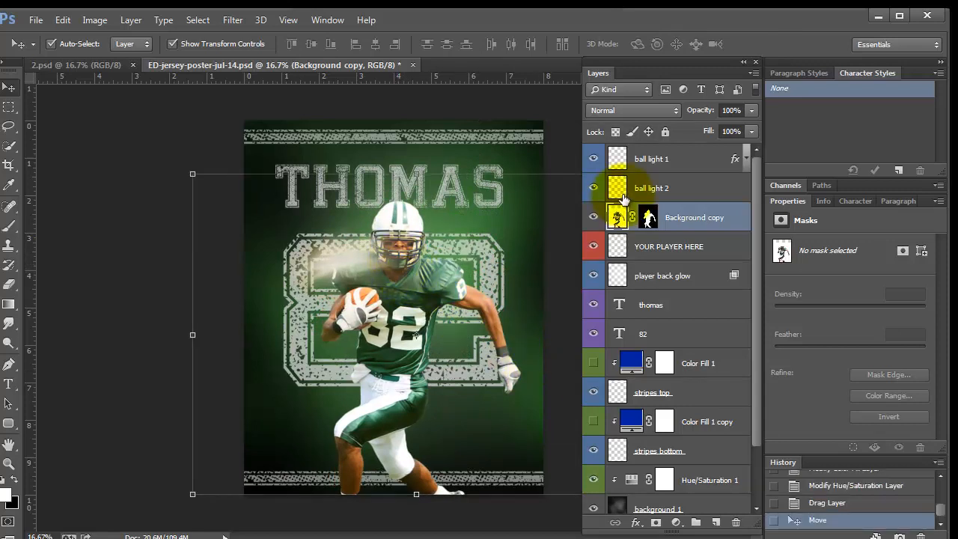
# Free Transform the player to fill the lower poster, then fit the poster on screen
pyautogui.click(592, 159)
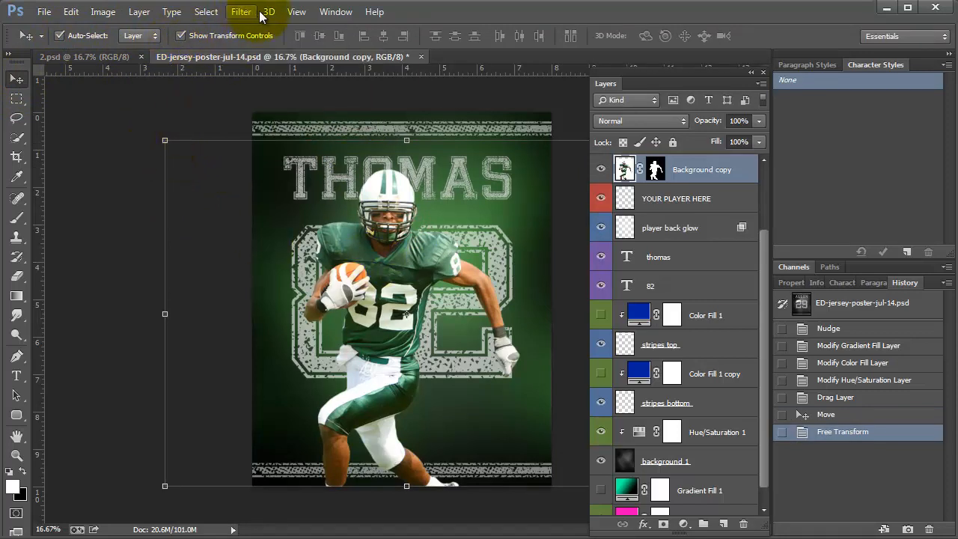
pyautogui.click(296, 12)
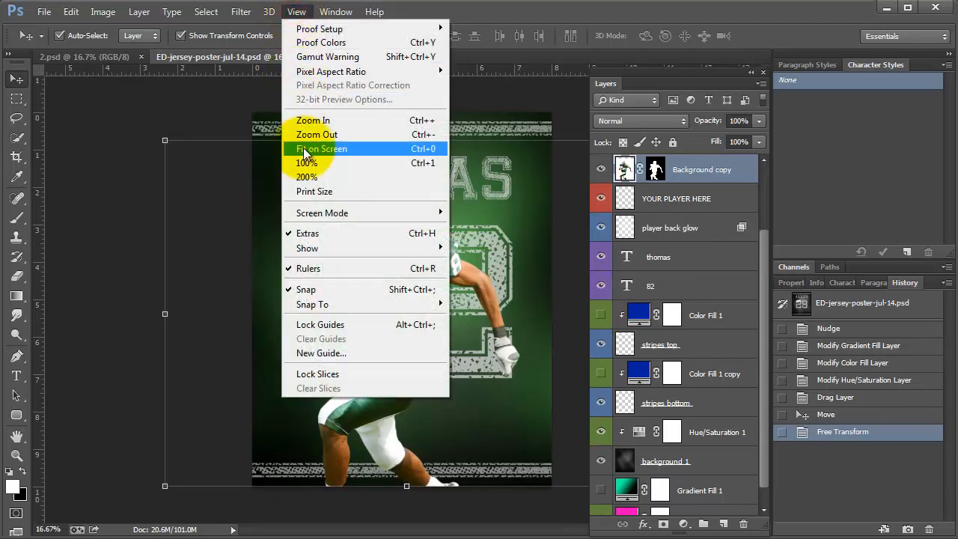
pyautogui.click(324, 148)
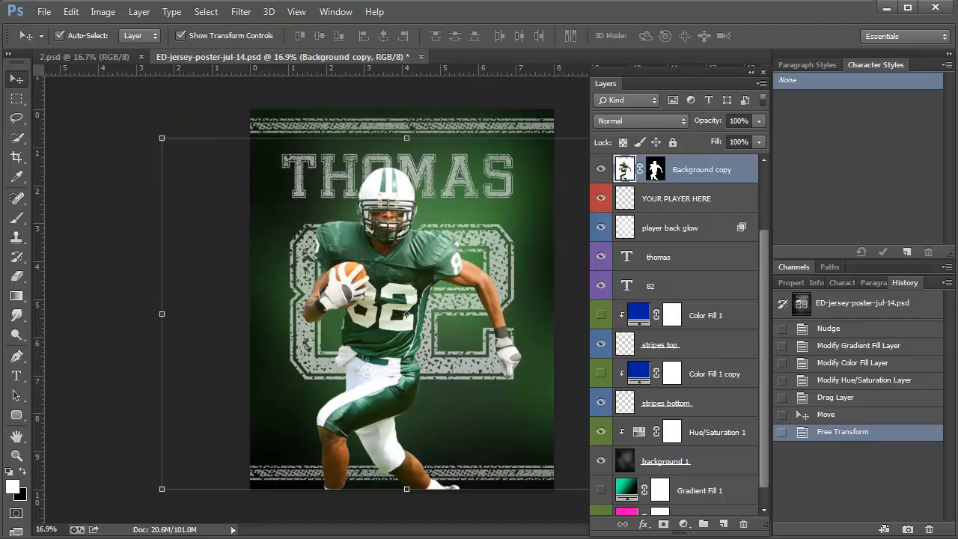
pyautogui.click(835, 419)
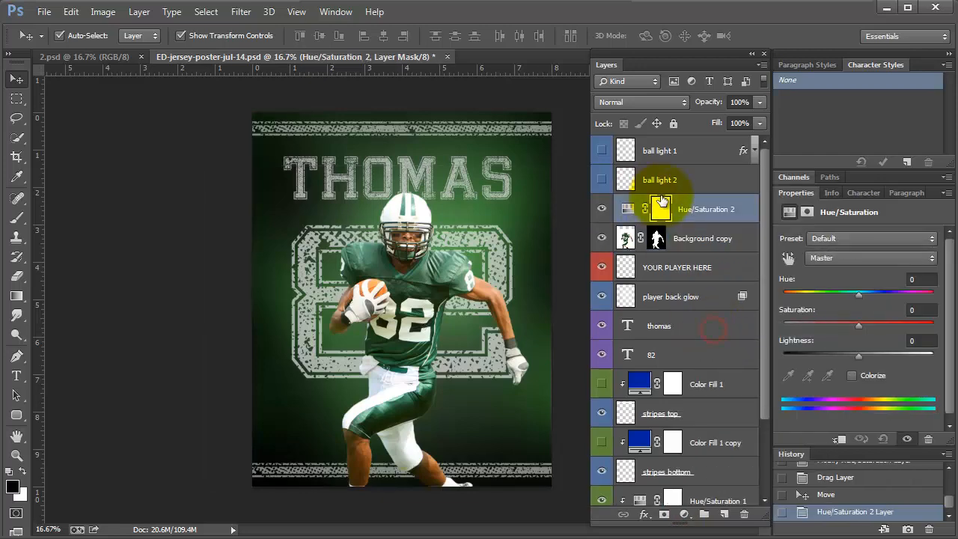
# Clip Hue/Saturation 2 to the player and lower its Saturation to about -23
pyautogui.rightClick(661, 210)
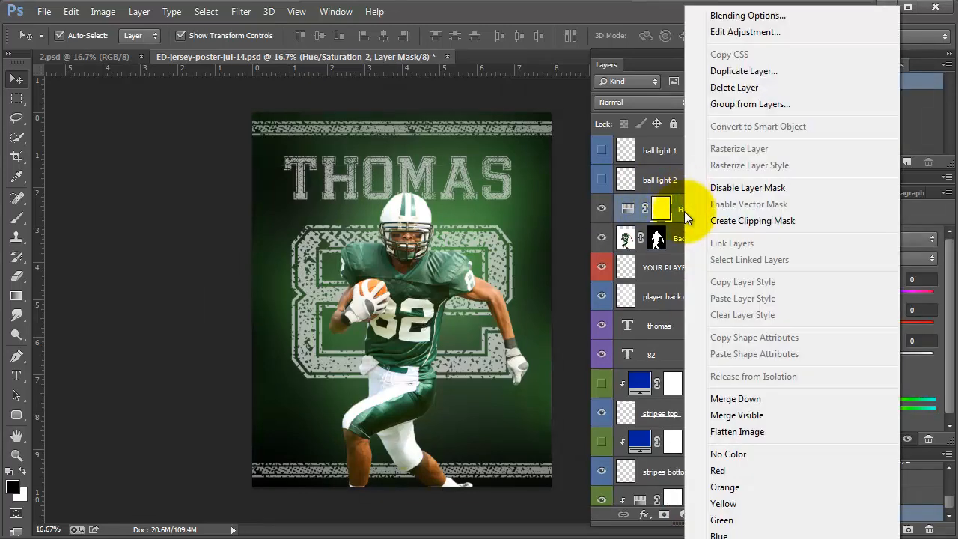
pyautogui.click(751, 220)
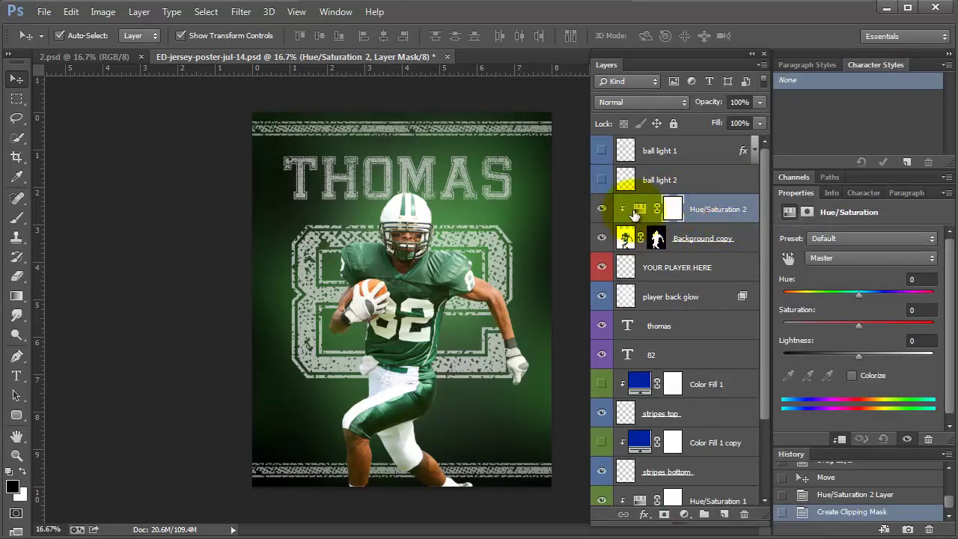
pyautogui.moveTo(641, 210)
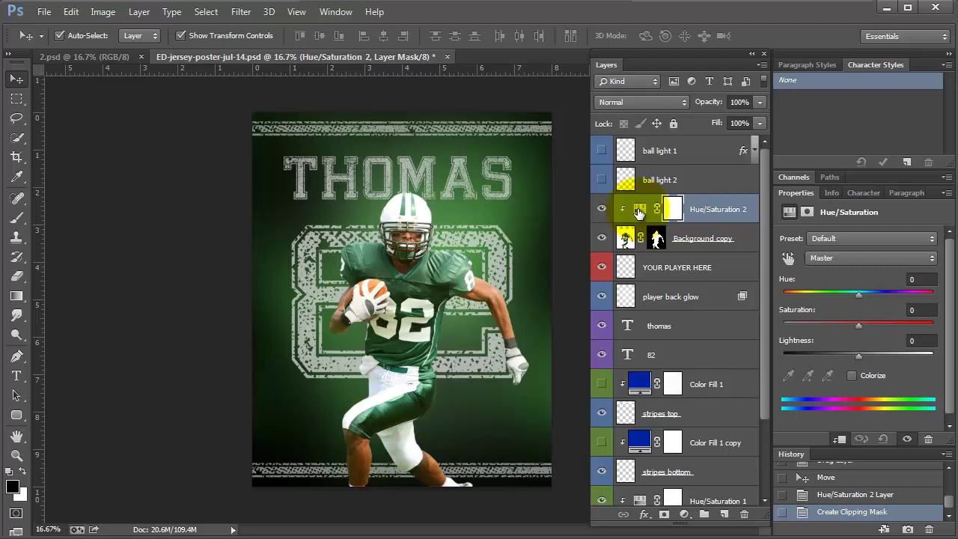
pyautogui.moveTo(859, 324); pyautogui.dragTo(835, 324)
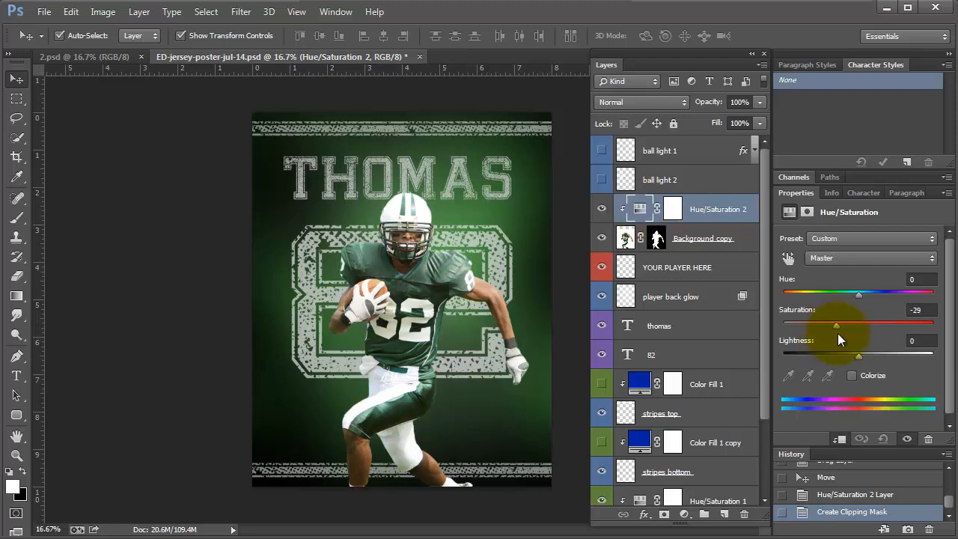
pyautogui.moveTo(860, 325); pyautogui.dragTo(841, 325)
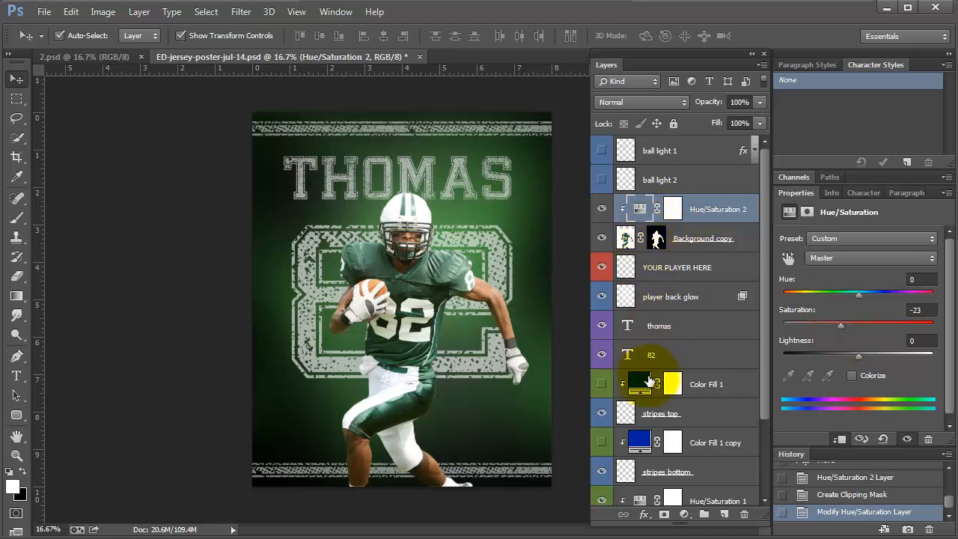
# Select the player back glow layer and hide the Hue/Saturation 2 adjustment
pyautogui.click(670, 296)
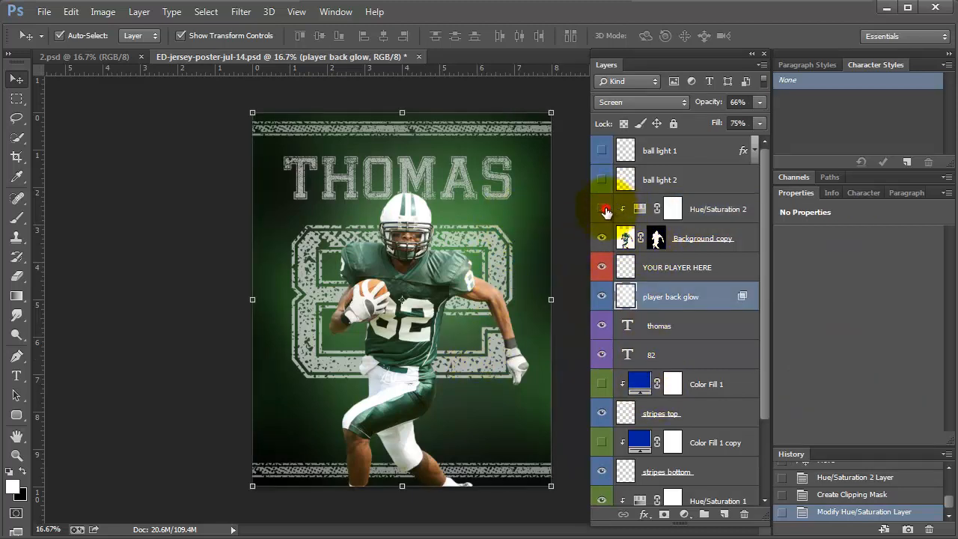
pyautogui.click(602, 210)
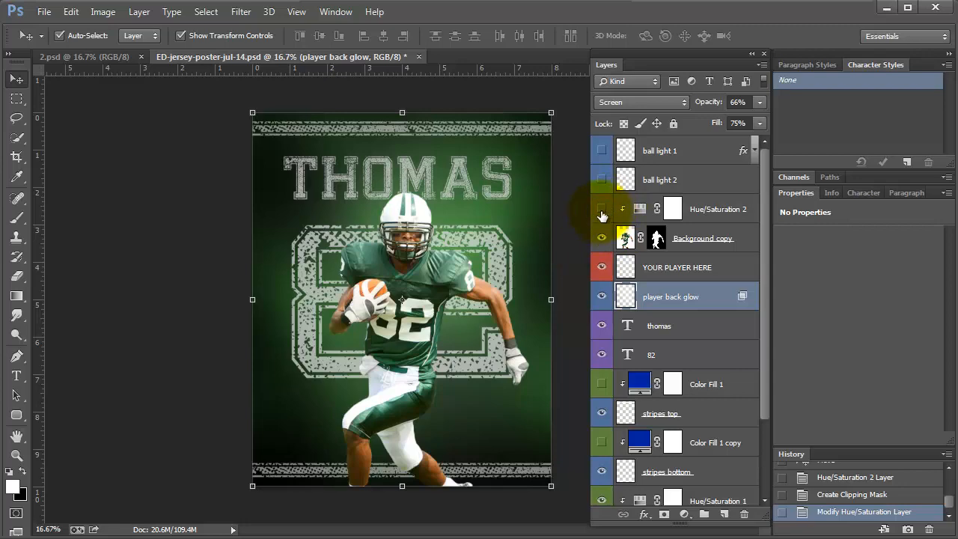
# Open the older ALLEN 29 poster file and inspect its Hue/Saturation 1 settings
pyautogui.click(45, 12)
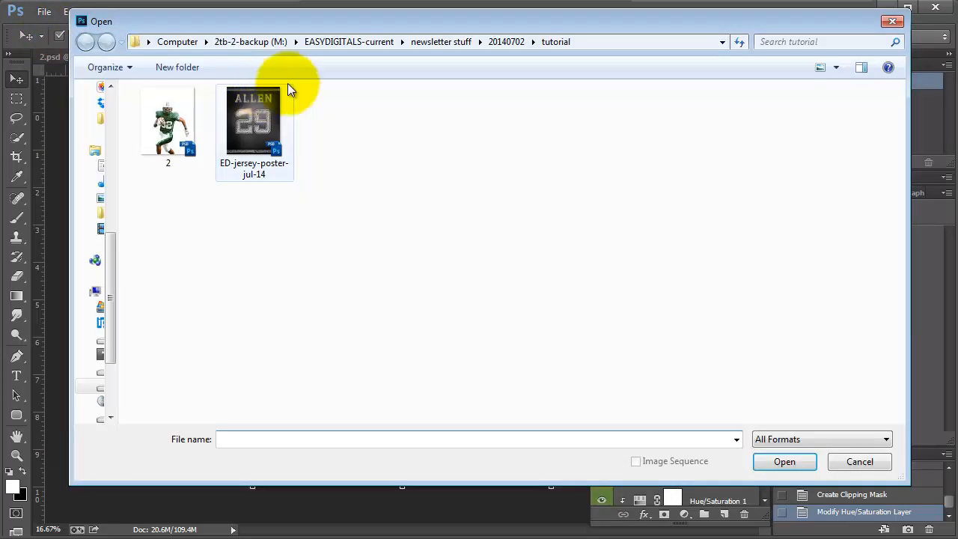
pyautogui.doubleClick(255, 119)
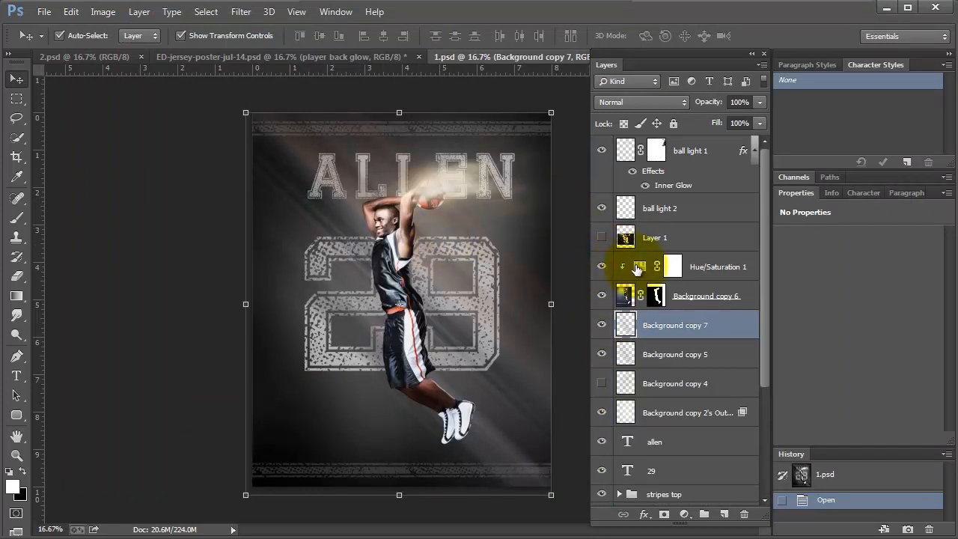
pyautogui.click(715, 267)
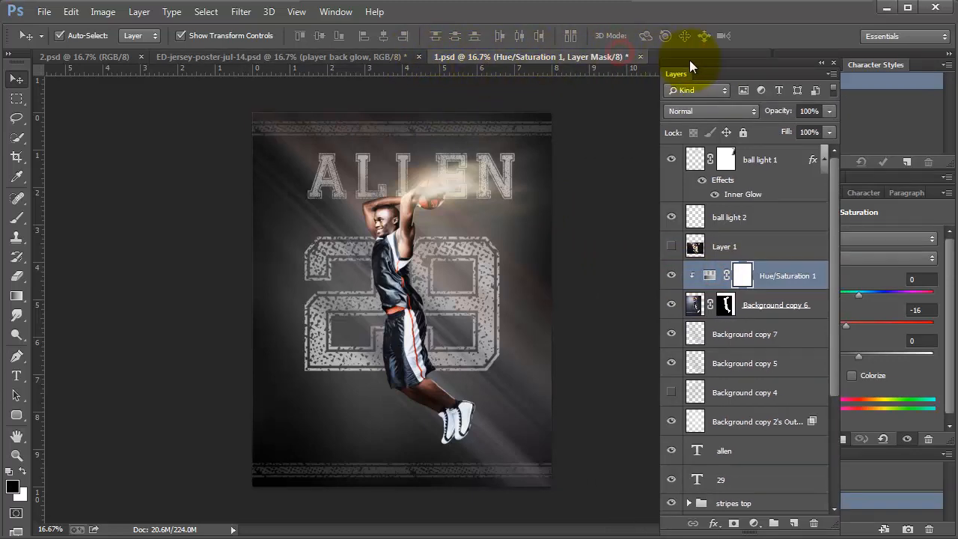
pyautogui.click(281, 57)
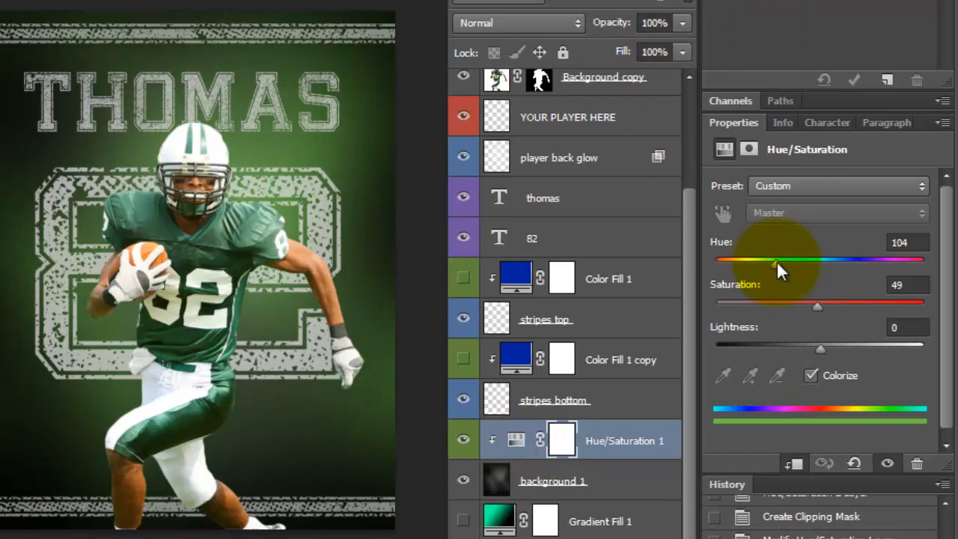
# Set the background's colourised Hue/Saturation 1 to Hue 127 and Saturation 28
pyautogui.moveTo(771, 259); pyautogui.dragTo(794, 259)
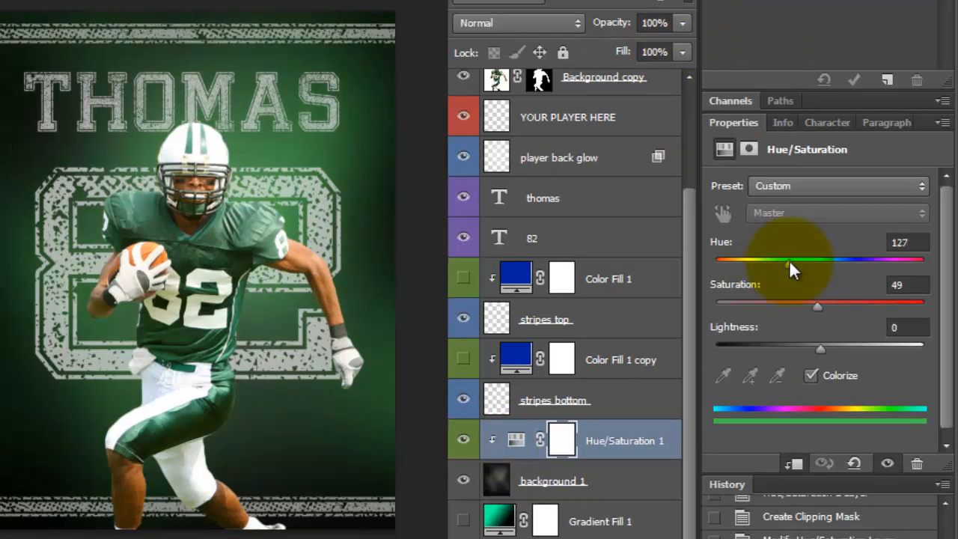
pyautogui.moveTo(818, 305); pyautogui.dragTo(782, 305)
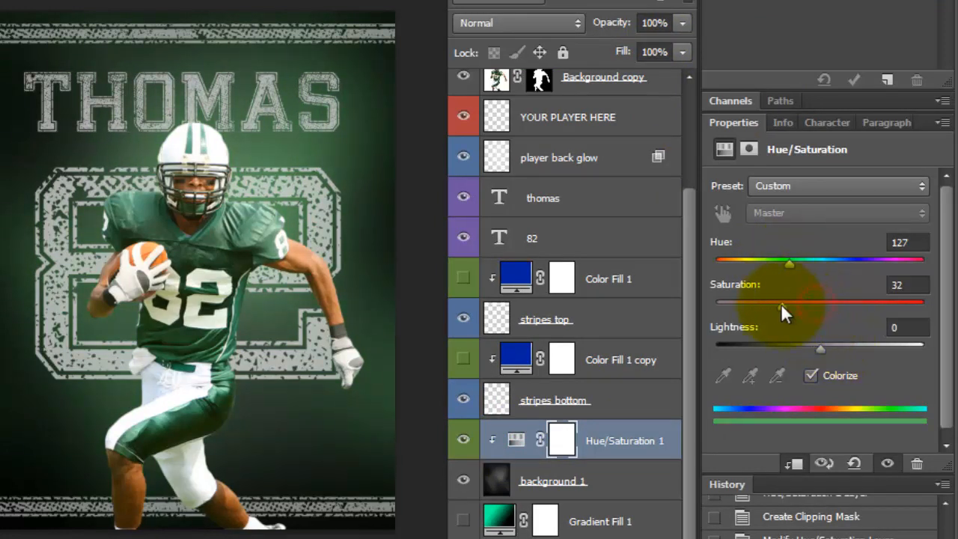
pyautogui.moveTo(790, 305); pyautogui.dragTo(772, 305)
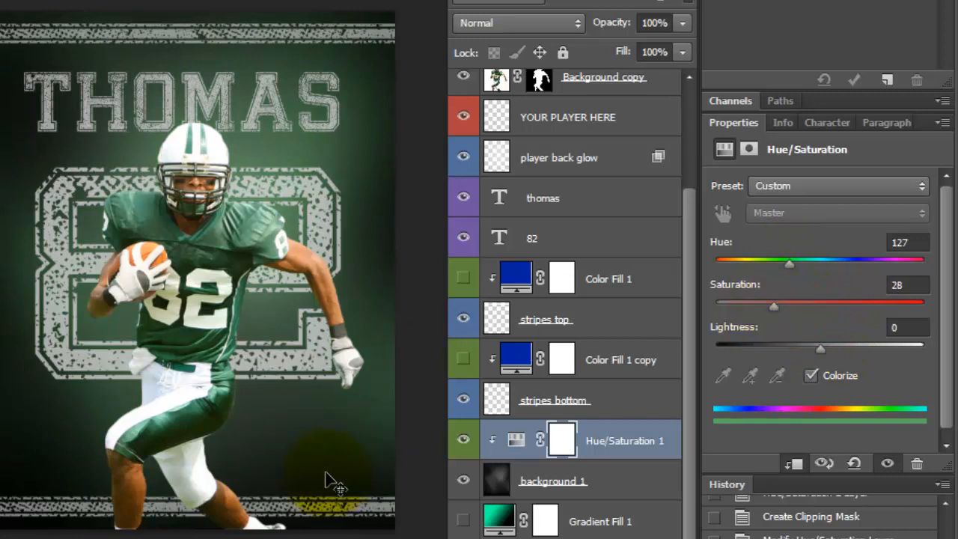
pyautogui.moveTo(662, 193)
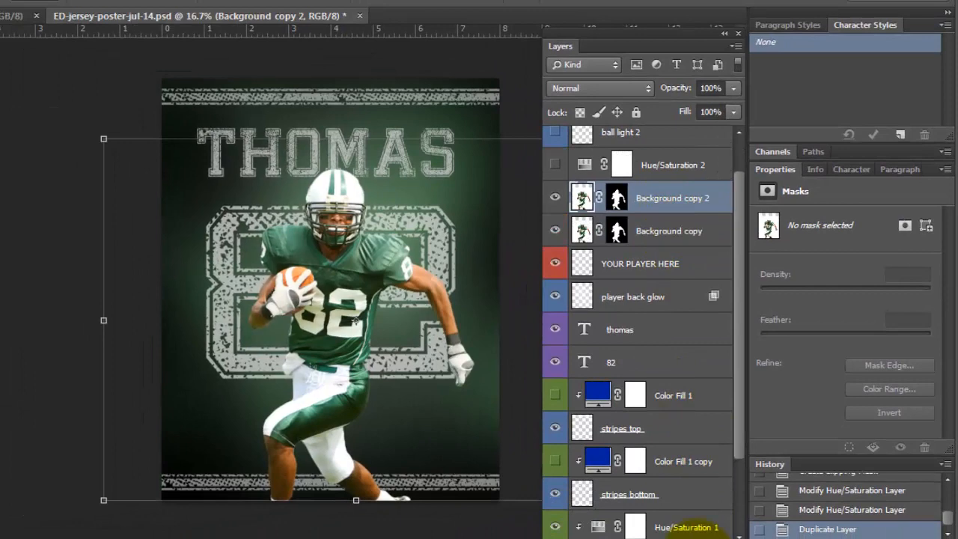
# Apply the layer mask permanently on the original Background copy player layer
pyautogui.click(667, 230)
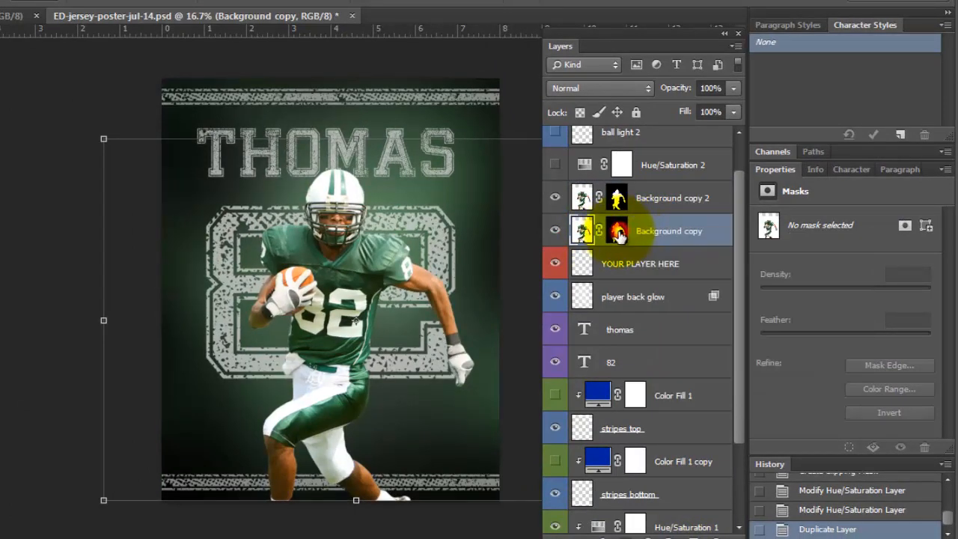
pyautogui.rightClick(617, 231)
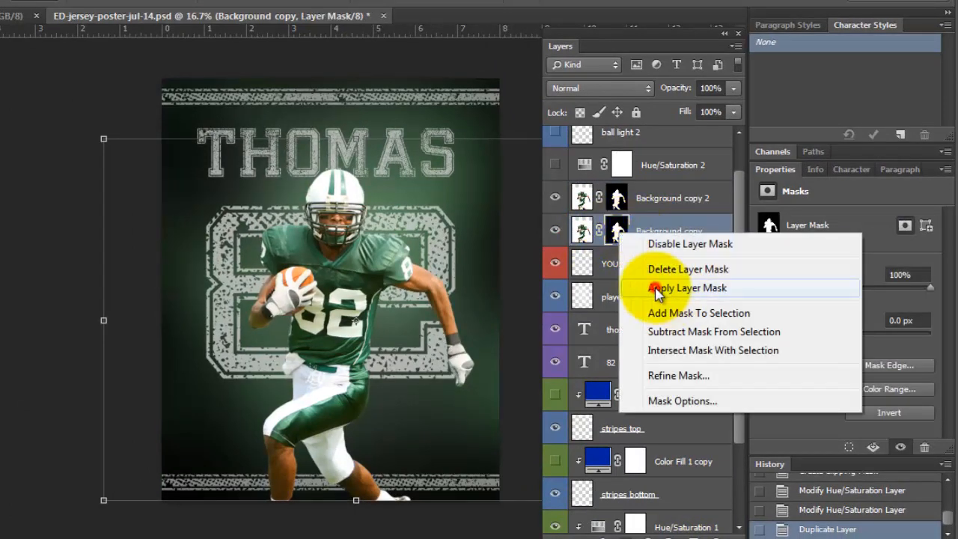
pyautogui.click(687, 287)
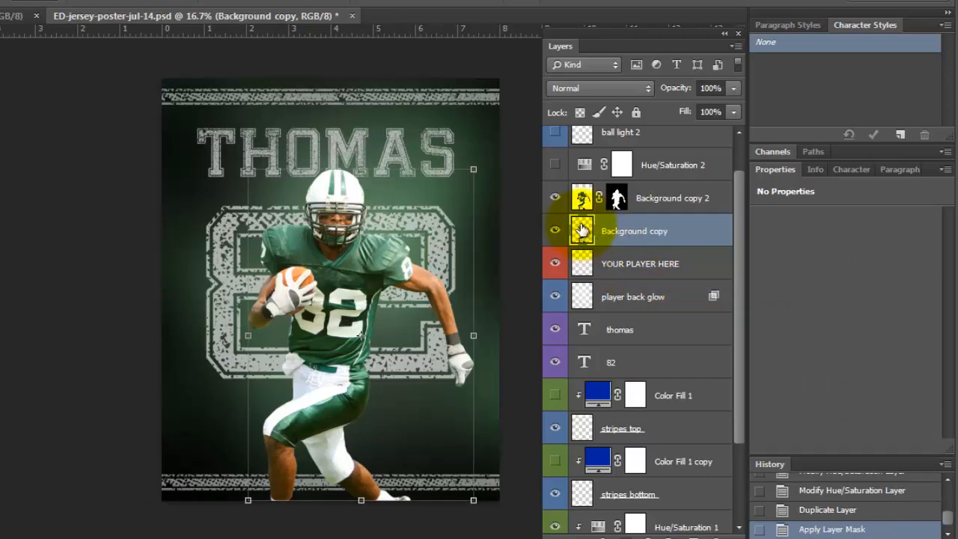
# Start a Motion Blur filter on the Background copy layer
pyautogui.click(583, 230)
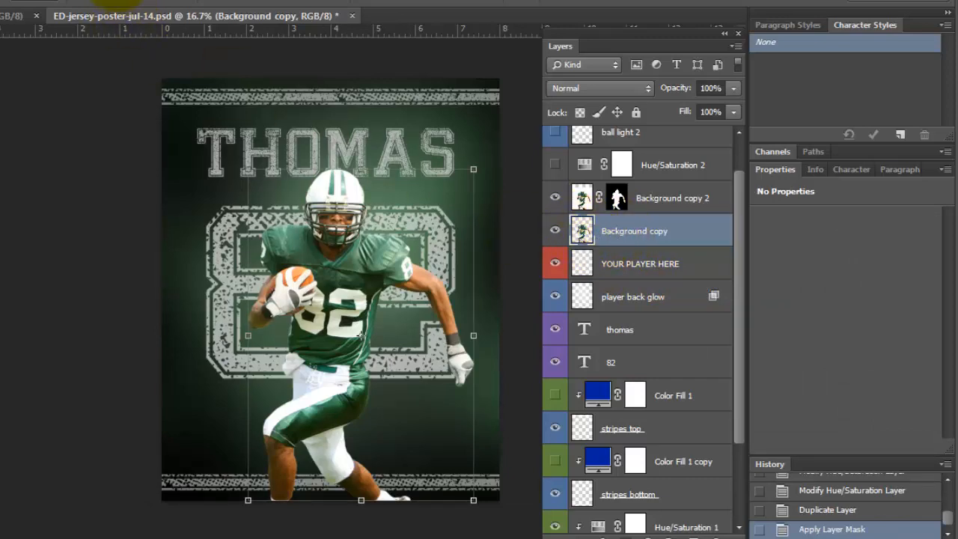
pyautogui.click(241, 12)
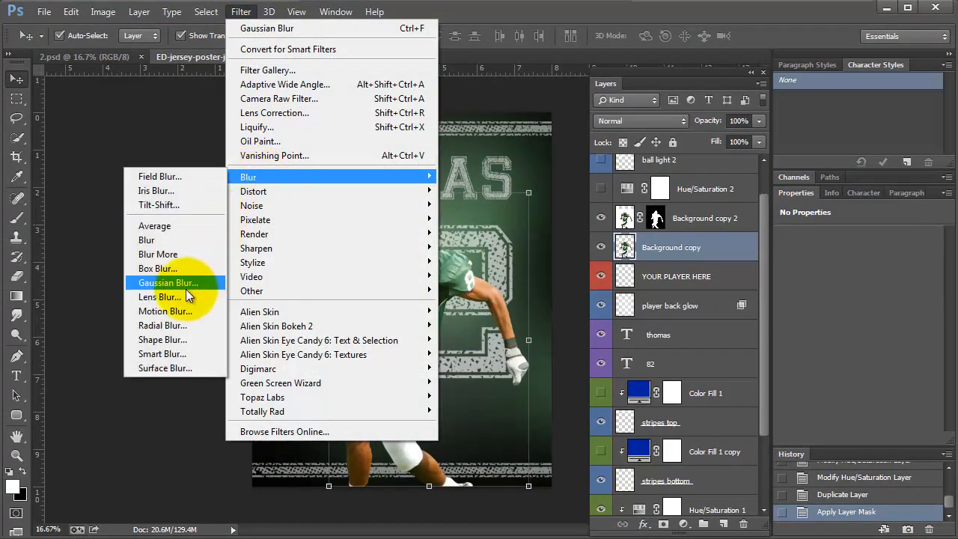
pyautogui.click(164, 310)
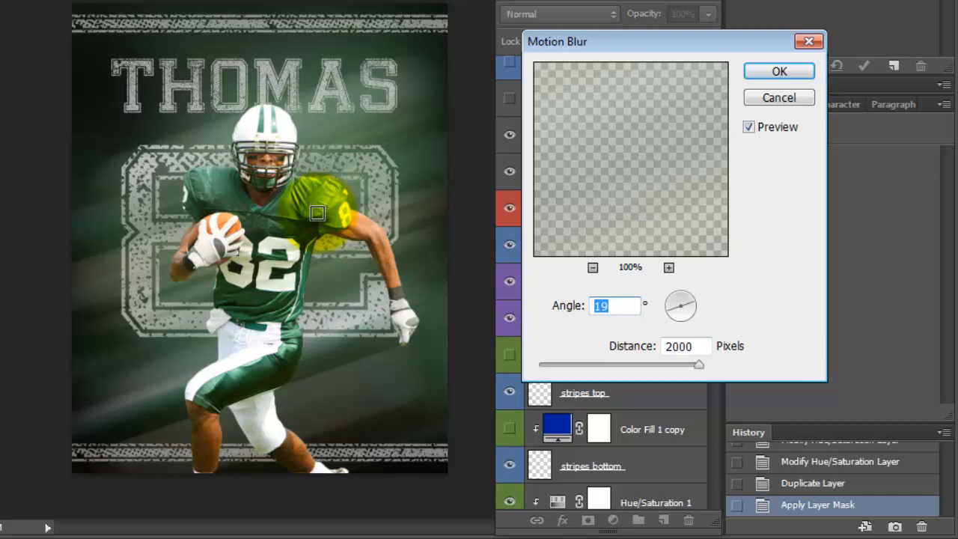
# Apply the Motion Blur at Angle 19 with Distance stretched to 2000 pixels
pyautogui.moveTo(697, 366); pyautogui.dragTo(631, 365)
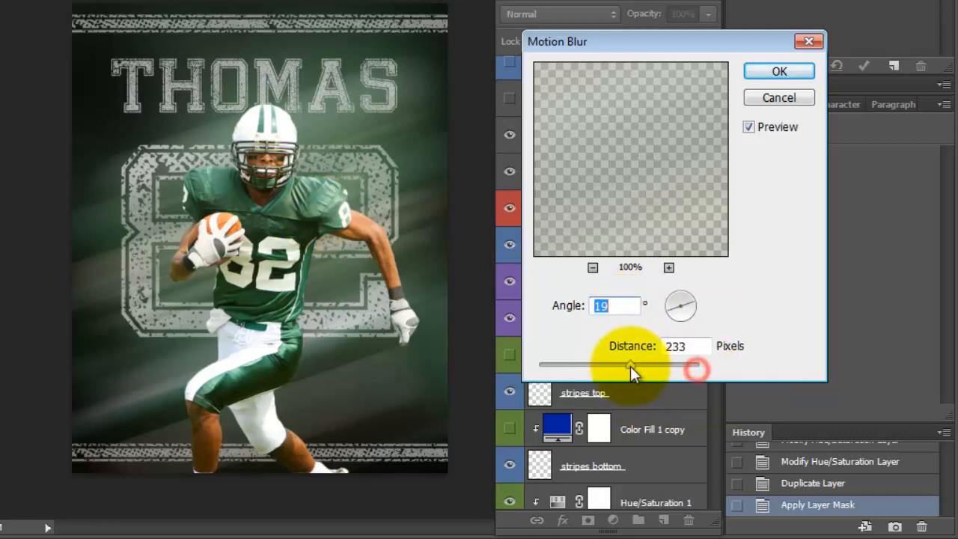
pyautogui.click(748, 126)
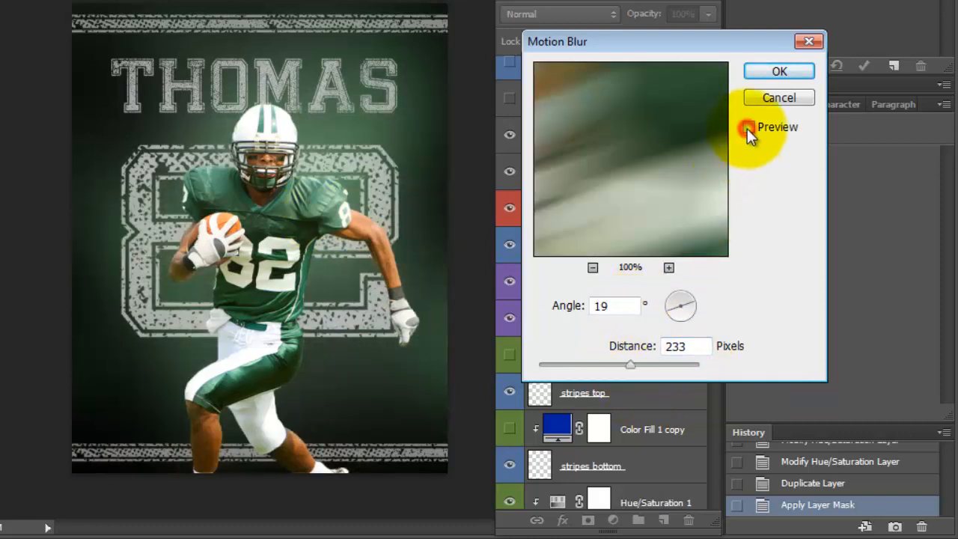
pyautogui.moveTo(632, 365); pyautogui.dragTo(632, 365)
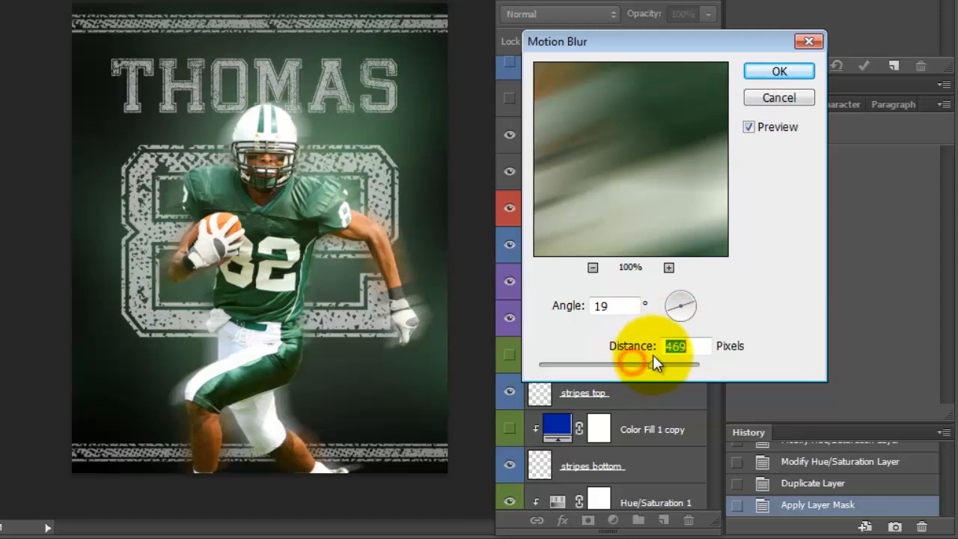
pyautogui.moveTo(629, 364); pyautogui.dragTo(617, 364)
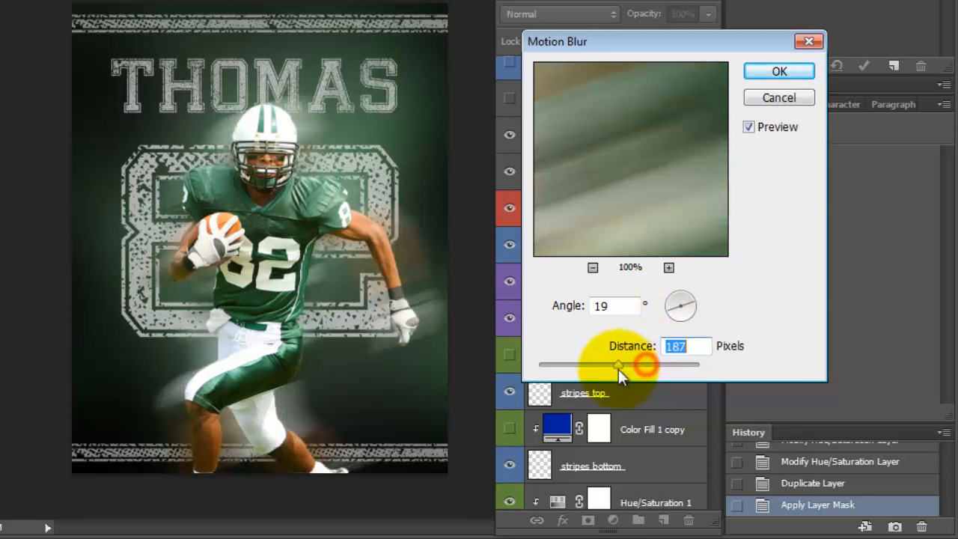
pyautogui.moveTo(618, 366); pyautogui.dragTo(627, 365)
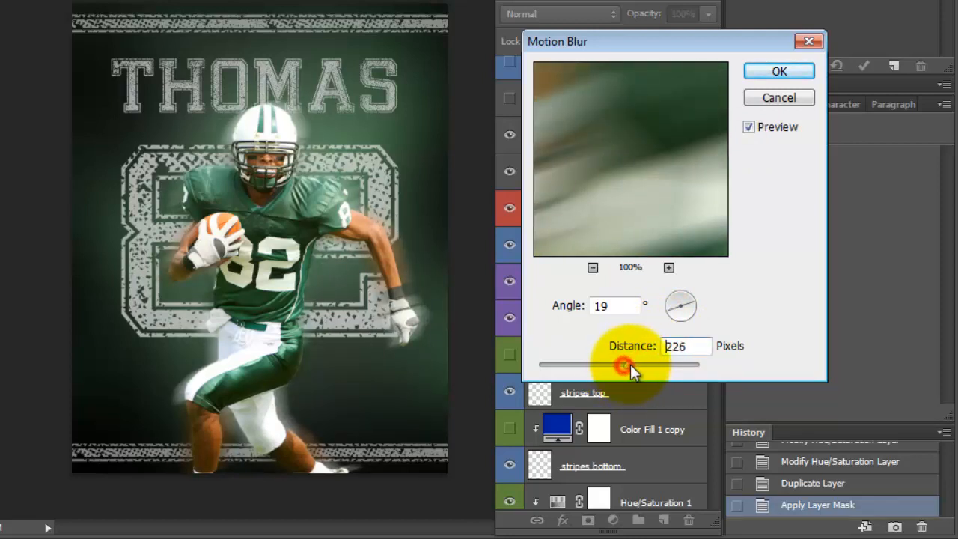
pyautogui.moveTo(623, 365); pyautogui.dragTo(700, 365)
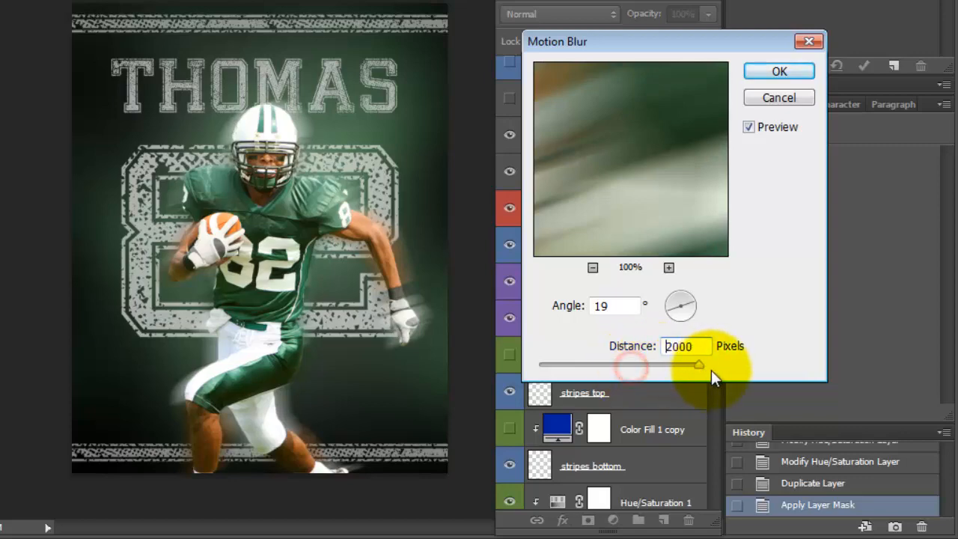
pyautogui.moveTo(779, 72)
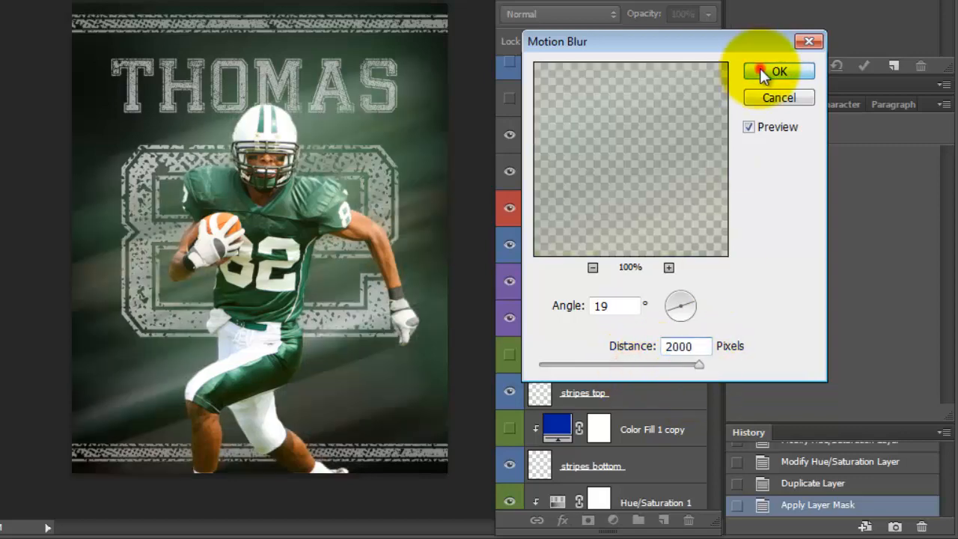
pyautogui.click(779, 72)
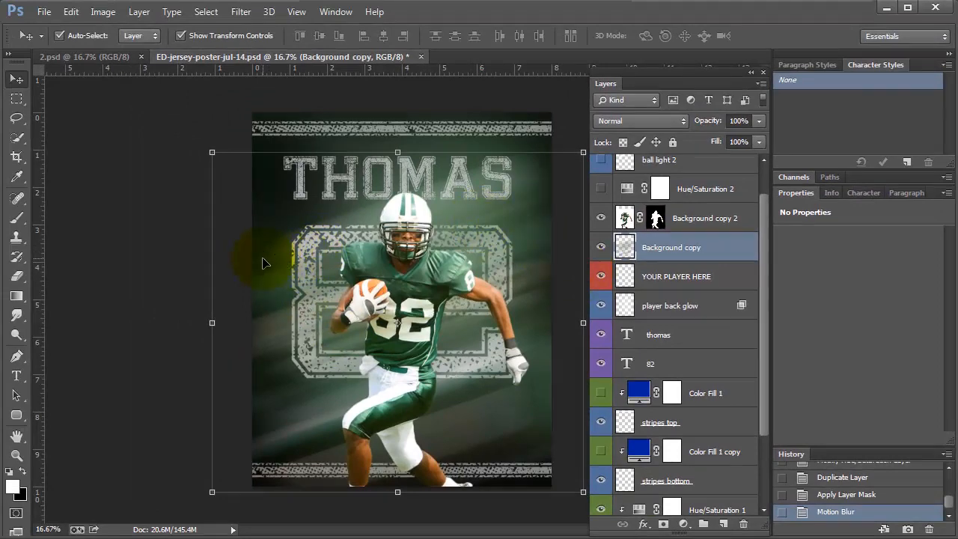
# Reapply the last Motion Blur filter on the streak layer
pyautogui.click(240, 12)
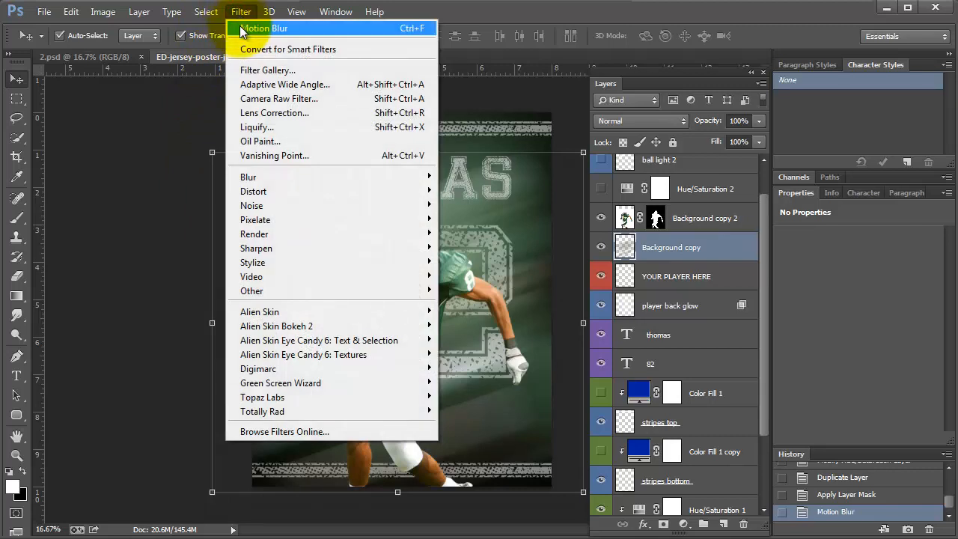
pyautogui.click(264, 27)
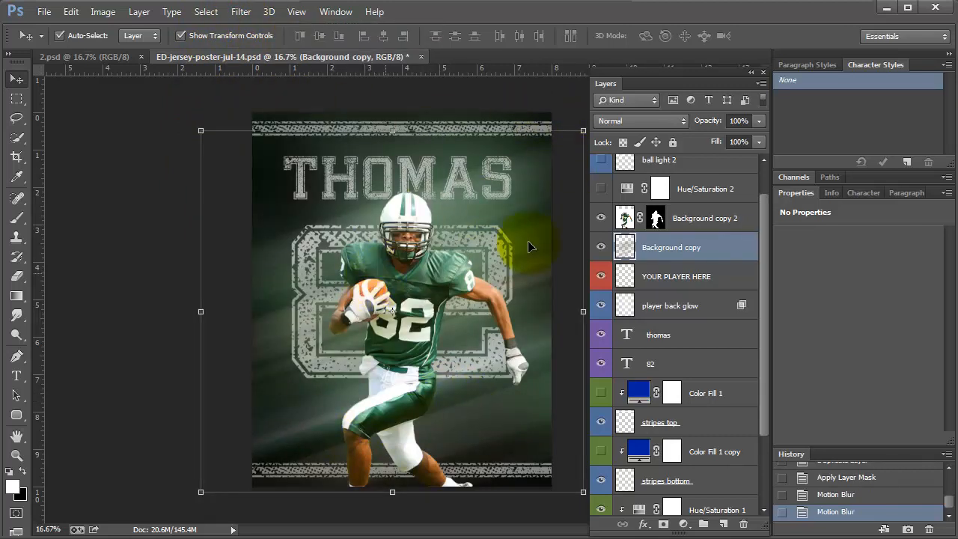
pyautogui.click(239, 12)
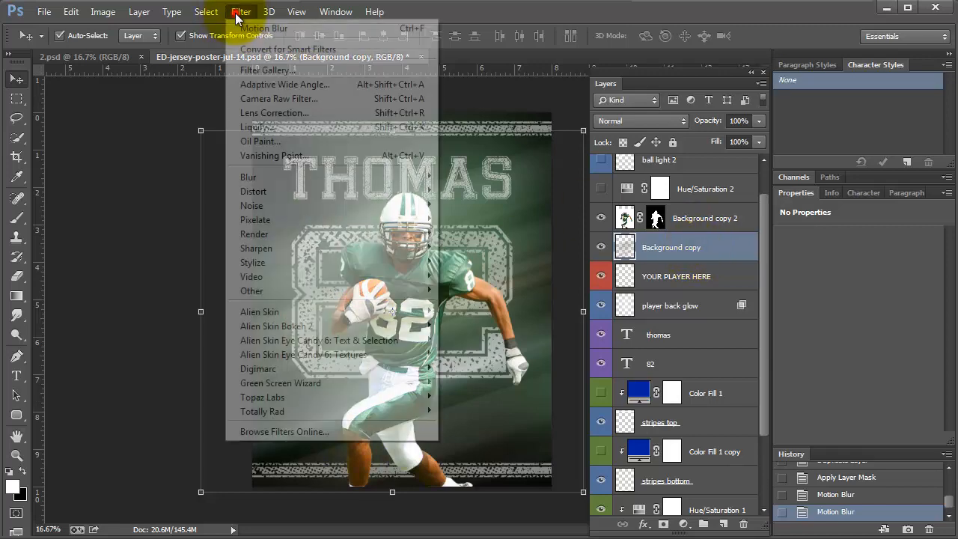
pyautogui.moveTo(248, 176)
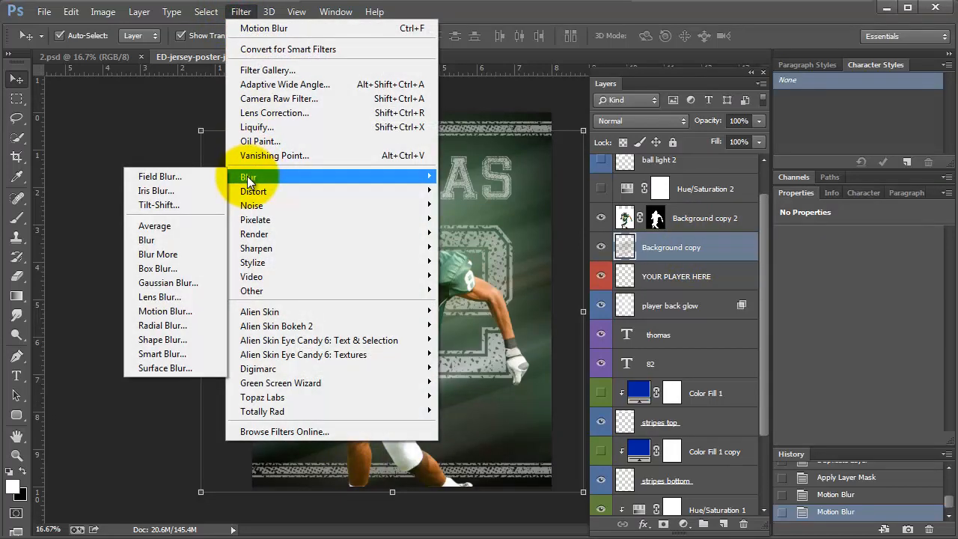
# Soften the streaks with a Gaussian Blur of about 7.8 pixels radius
pyautogui.click(168, 281)
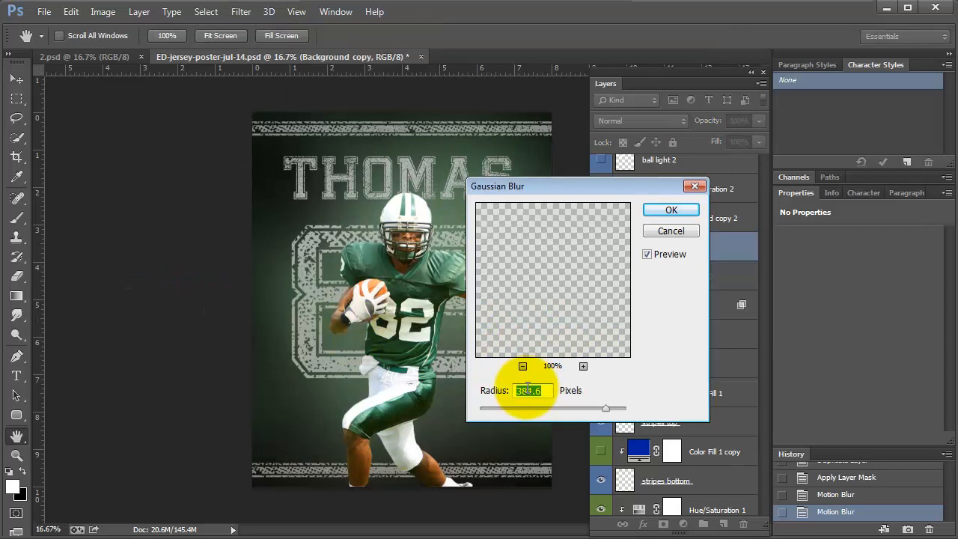
pyautogui.moveTo(605, 407); pyautogui.dragTo(522, 408)
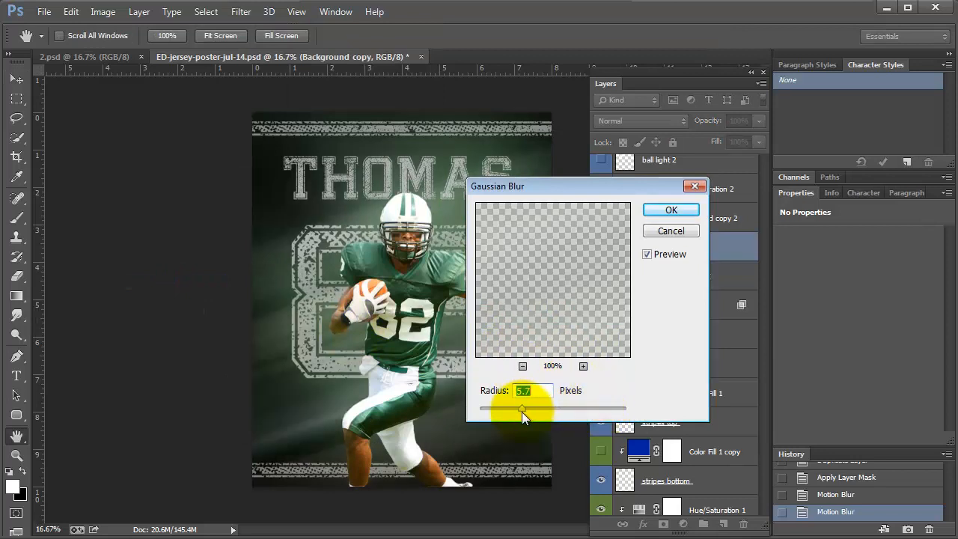
pyautogui.moveTo(522, 411); pyautogui.dragTo(532, 410)
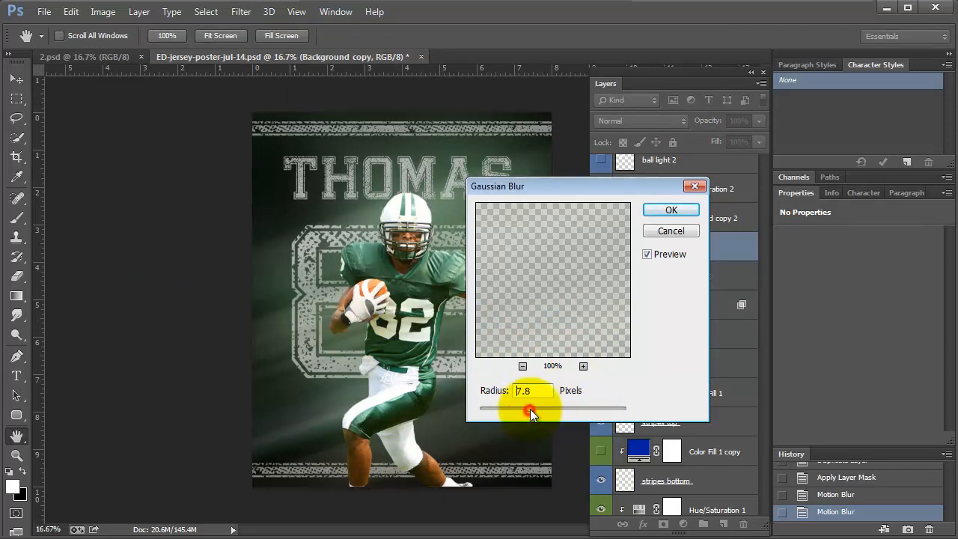
pyautogui.click(671, 210)
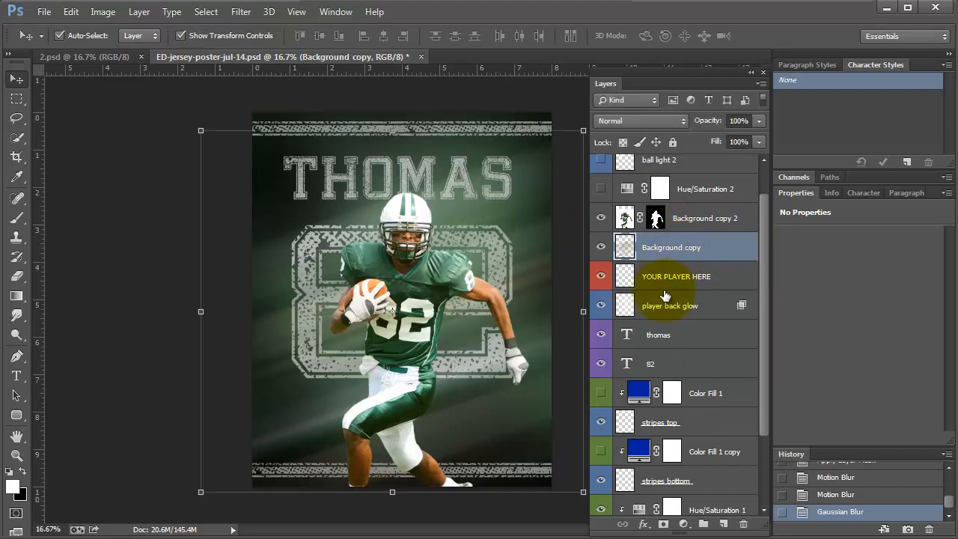
# Toggle ball light 1's Inner Glow effect to check it, then select both ball light layers
pyautogui.click(671, 305)
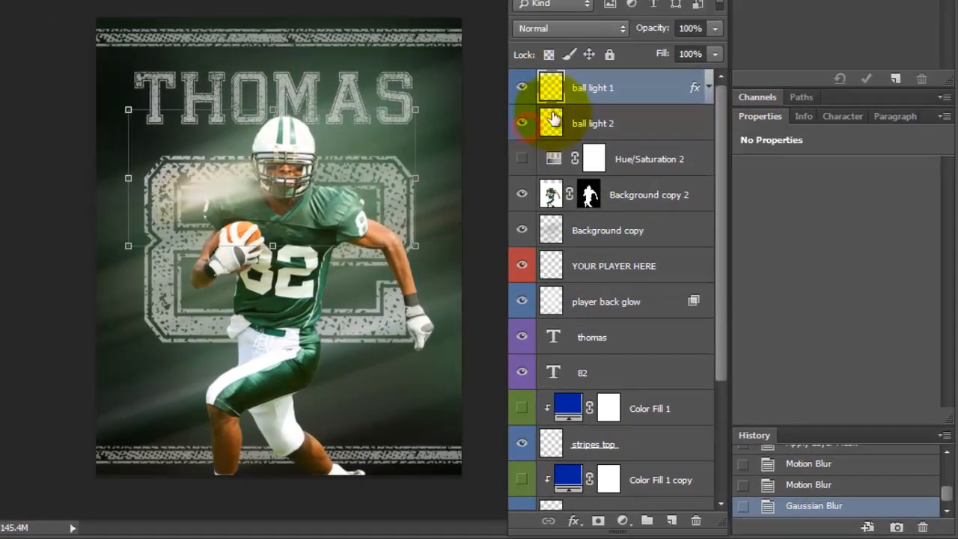
pyautogui.click(706, 87)
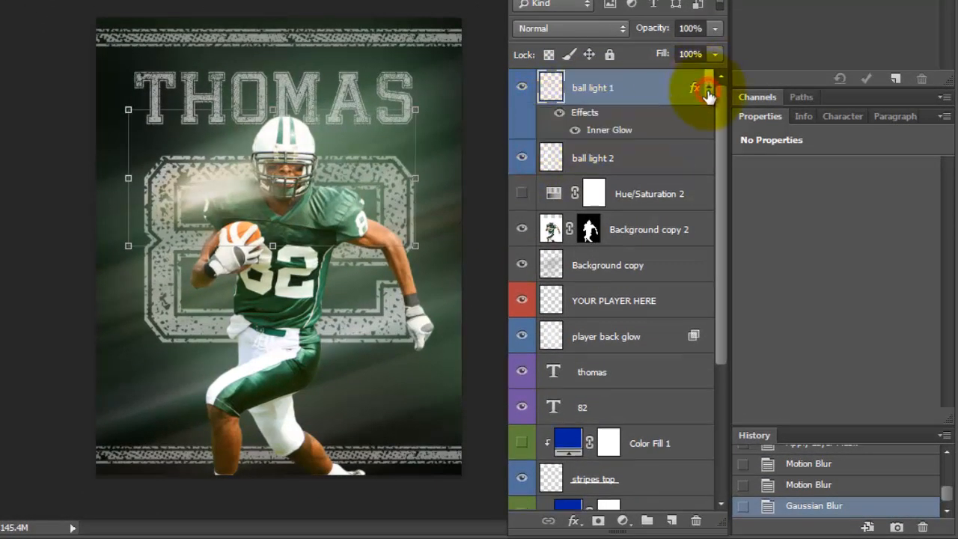
pyautogui.click(574, 128)
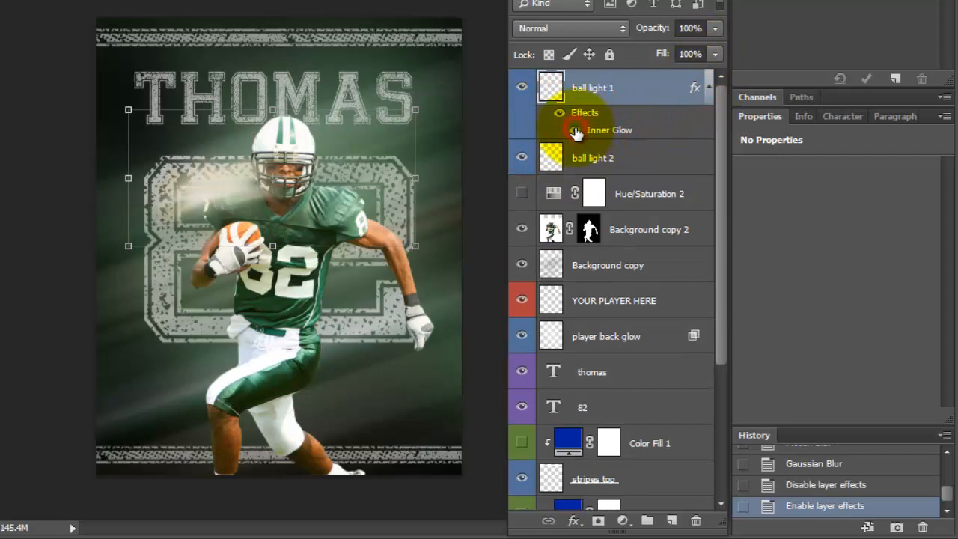
pyautogui.moveTo(632, 112)
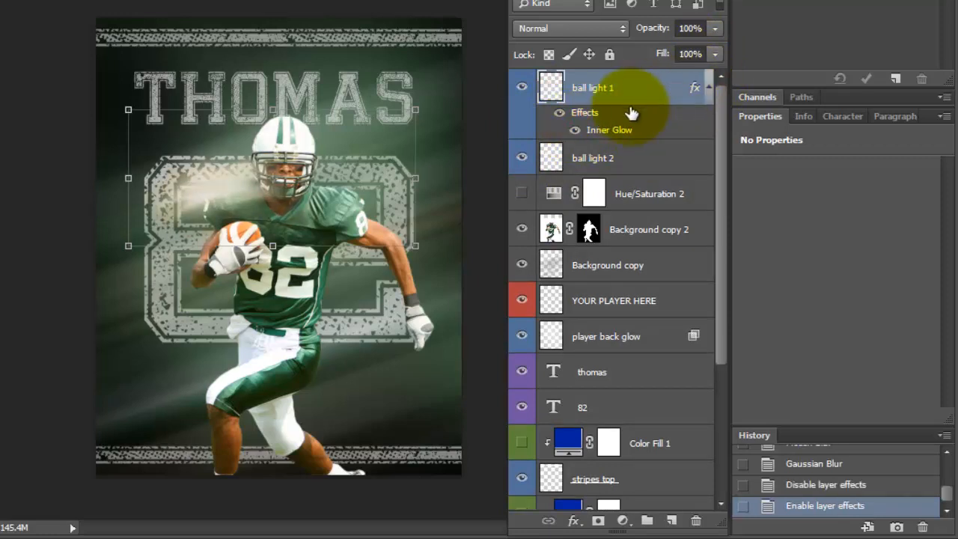
pyautogui.click(707, 97)
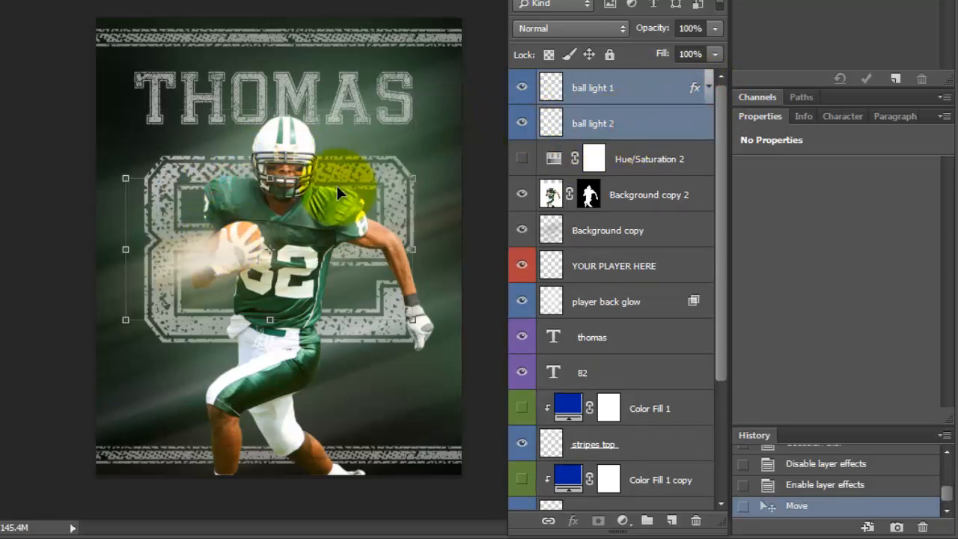
# Free-transform the ball light: rotate it and place its glow over the football and 82
pyautogui.moveTo(337, 193); pyautogui.dragTo(163, 302)
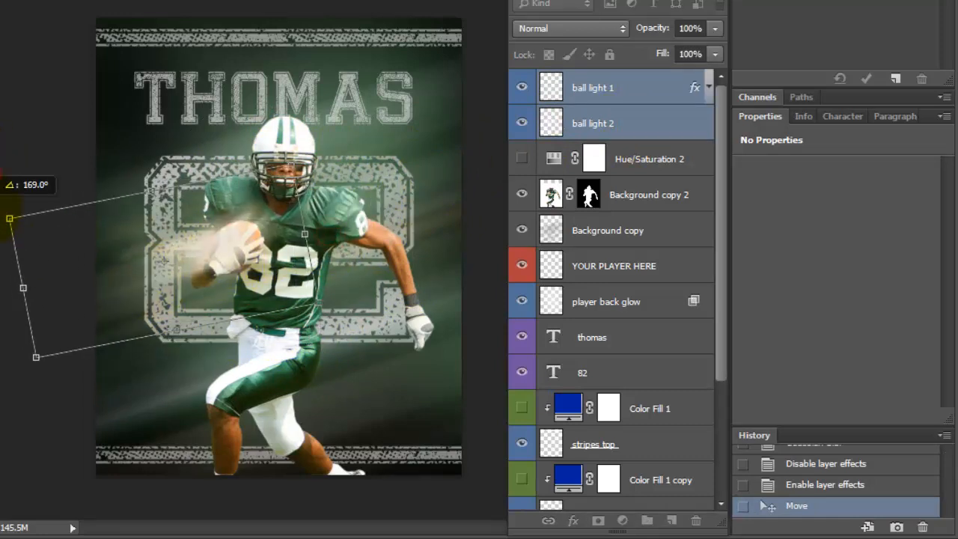
pyautogui.moveTo(305, 234); pyautogui.dragTo(240, 254)
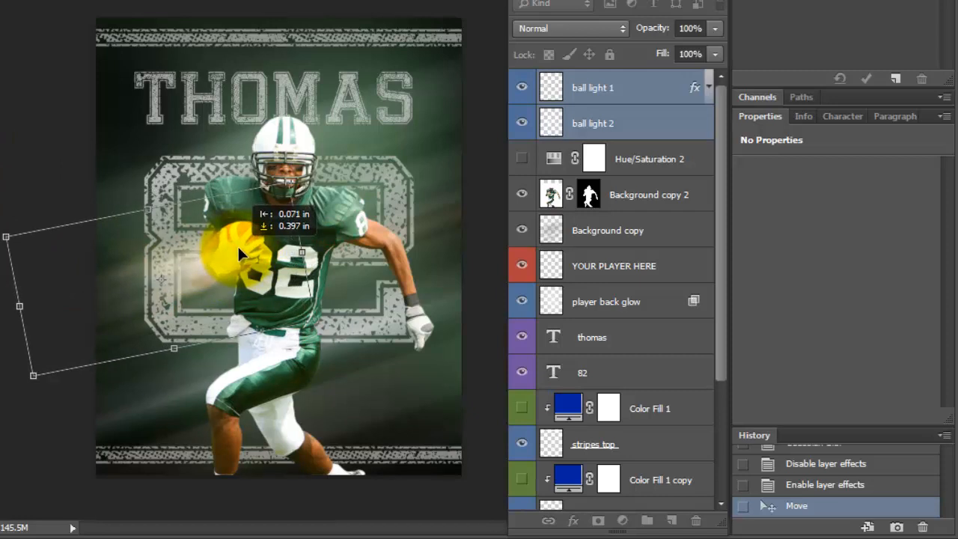
pyautogui.moveTo(240, 254); pyautogui.dragTo(344, 282)
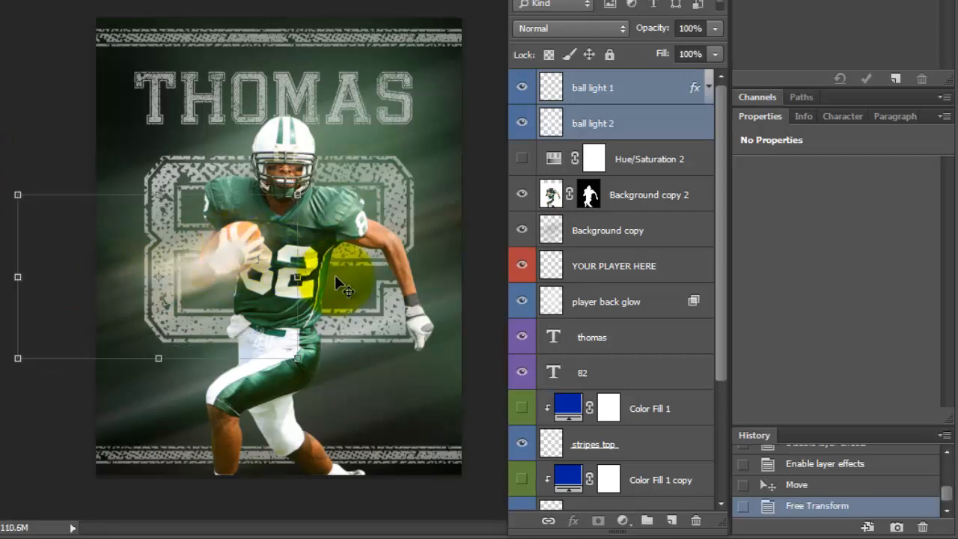
pyautogui.moveTo(341, 281); pyautogui.dragTo(303, 252)
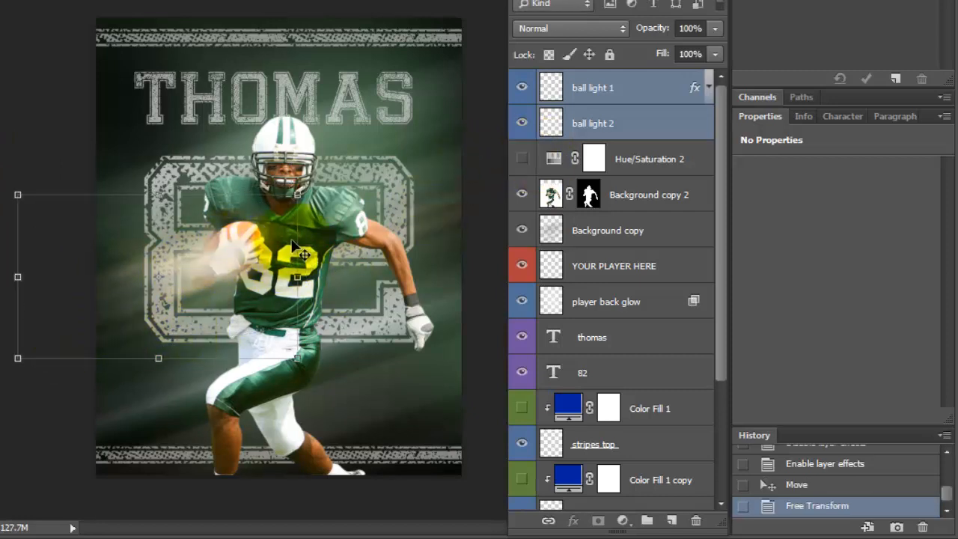
pyautogui.moveTo(299, 255); pyautogui.dragTo(411, 187)
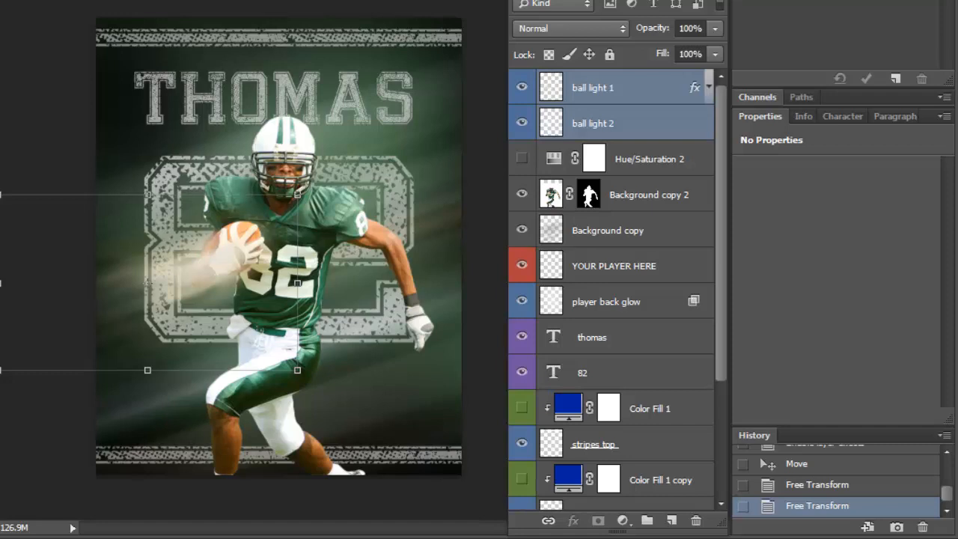
pyautogui.moveTo(721, 365)
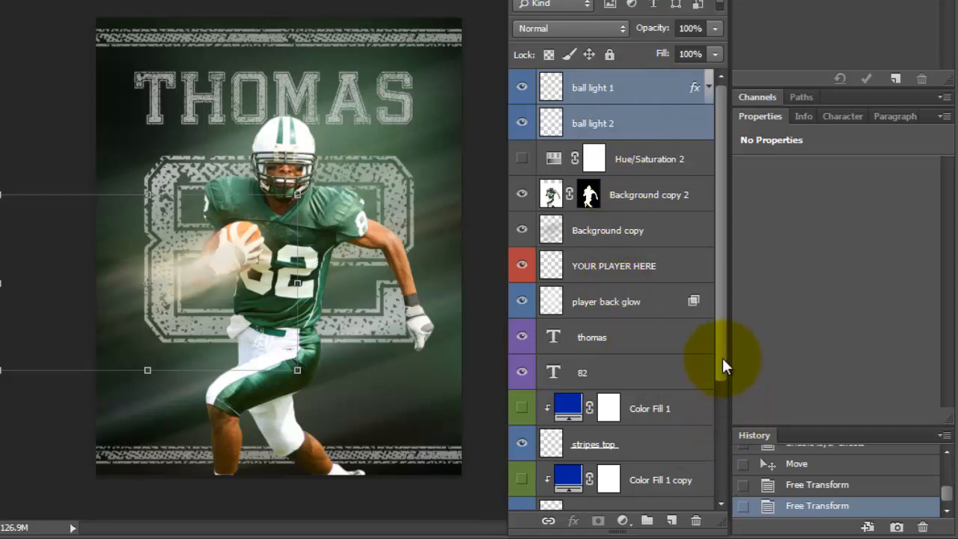
pyautogui.scroll(-3)
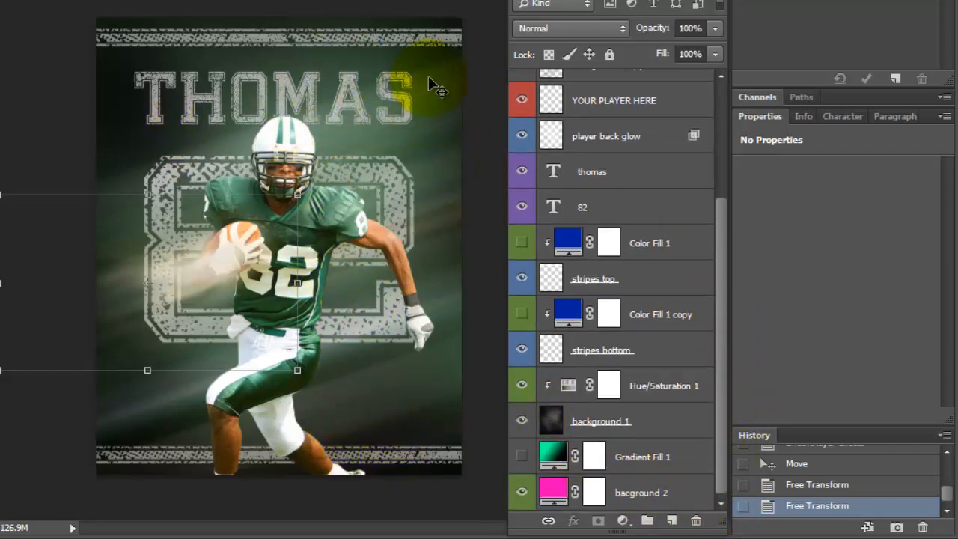
pyautogui.moveTo(437, 111)
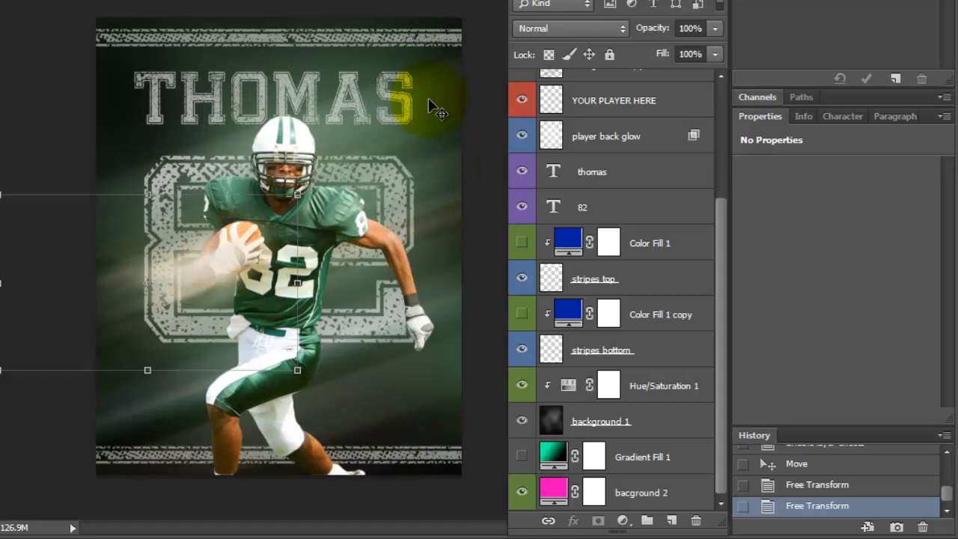